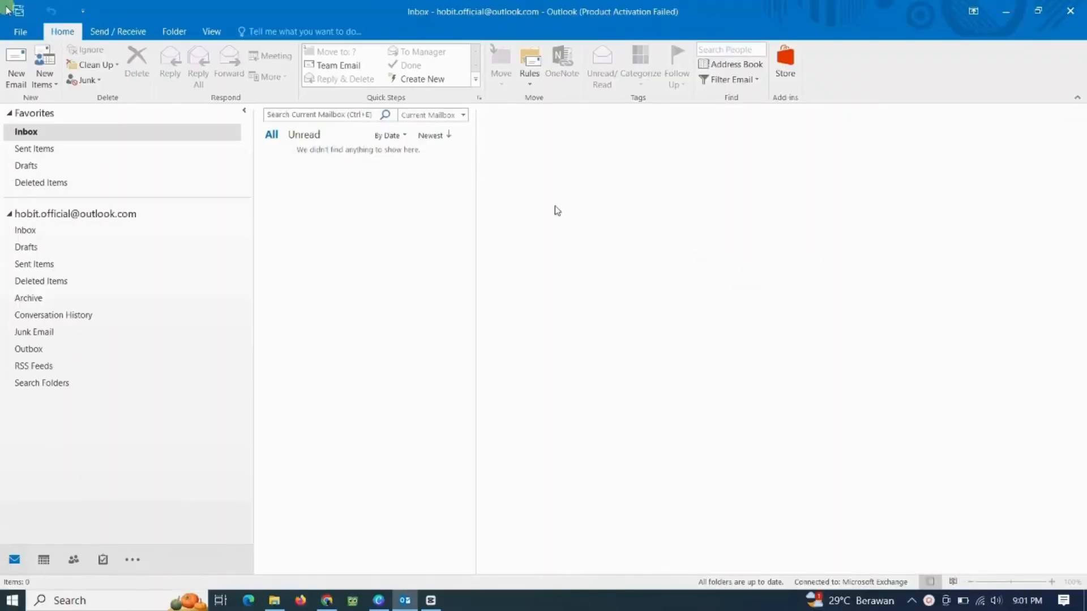
mouse_move(231, 217)
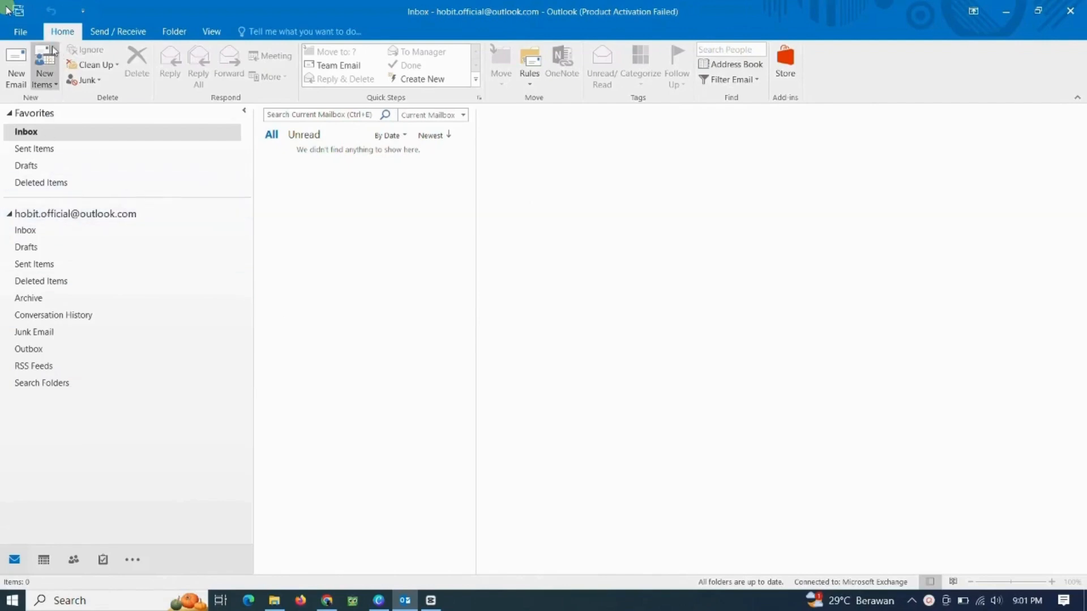
Check Deleted Items, Inbox and Sent Items are empty, then launch Edge from the taskbar
click(34, 148)
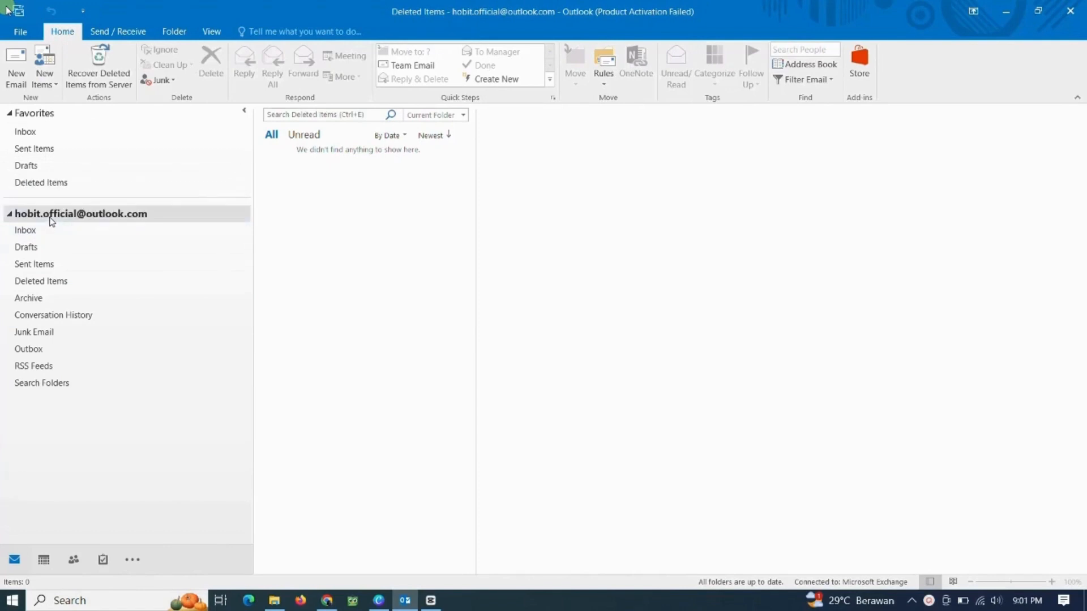
click(24, 230)
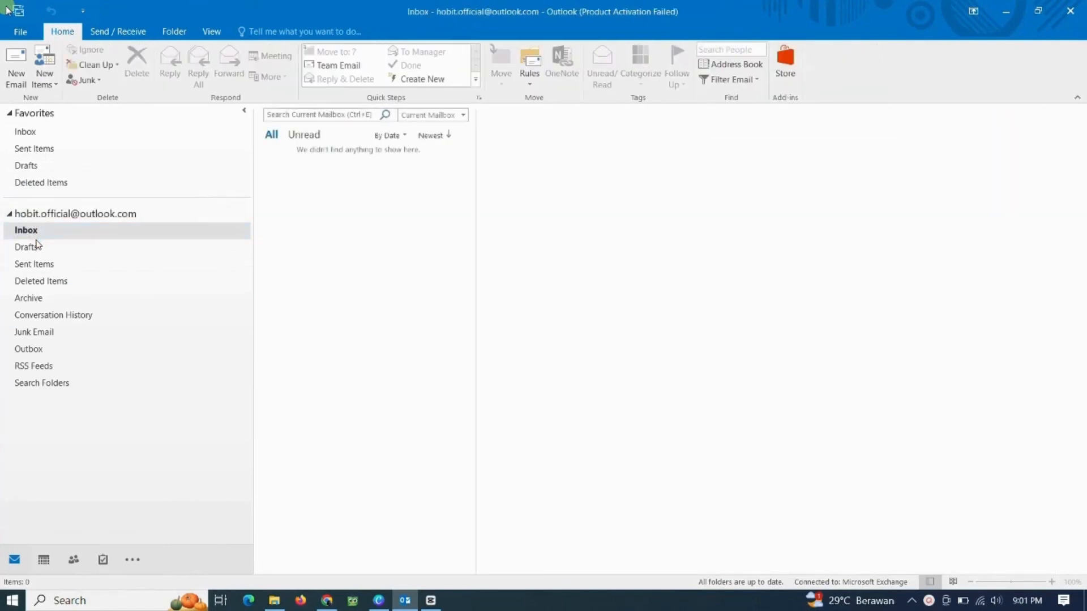
click(35, 264)
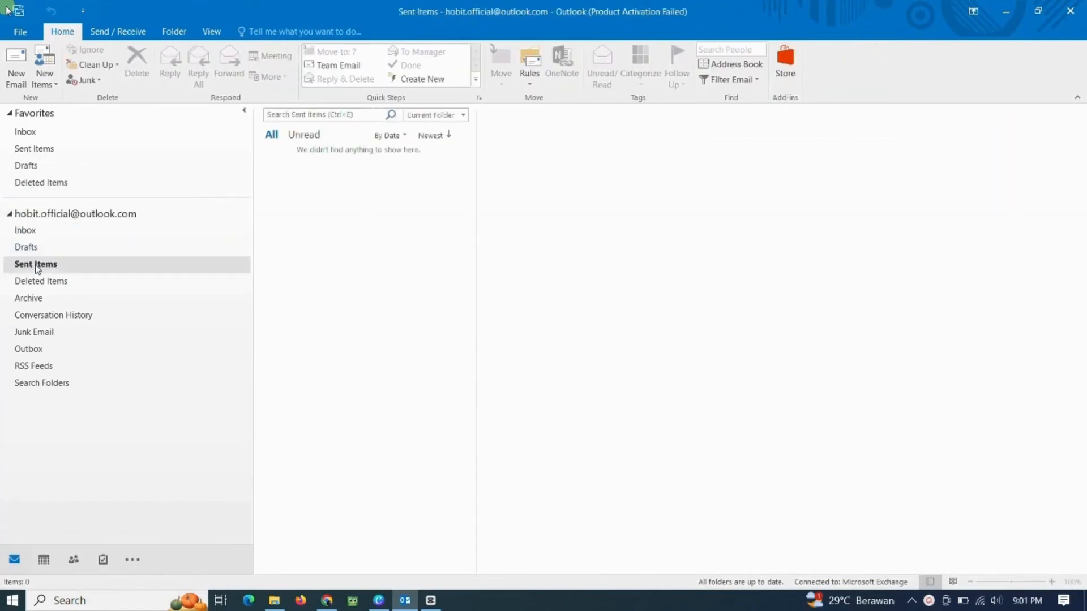
mouse_move(232, 527)
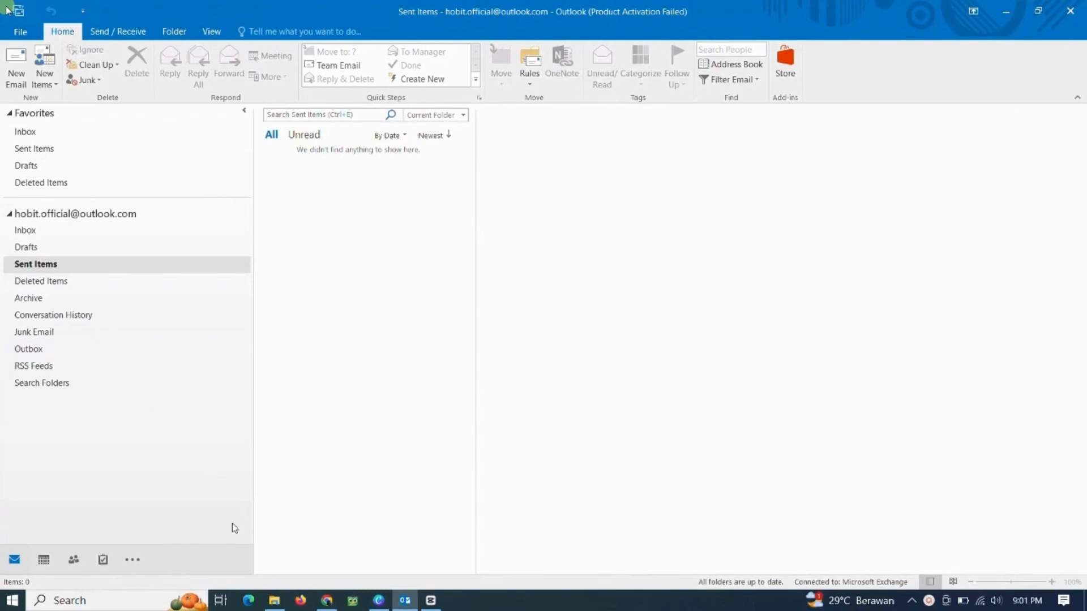
click(248, 600)
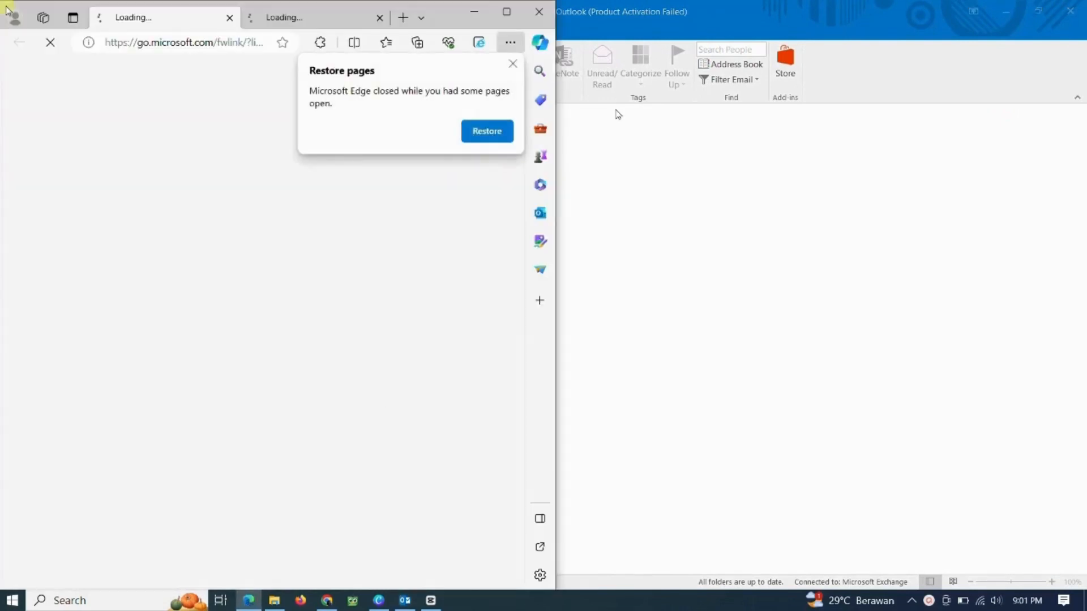
Search Google for 'stellar converter ost to pst' and choose the stellarinfo.com result
click(507, 11)
text(stellar co)
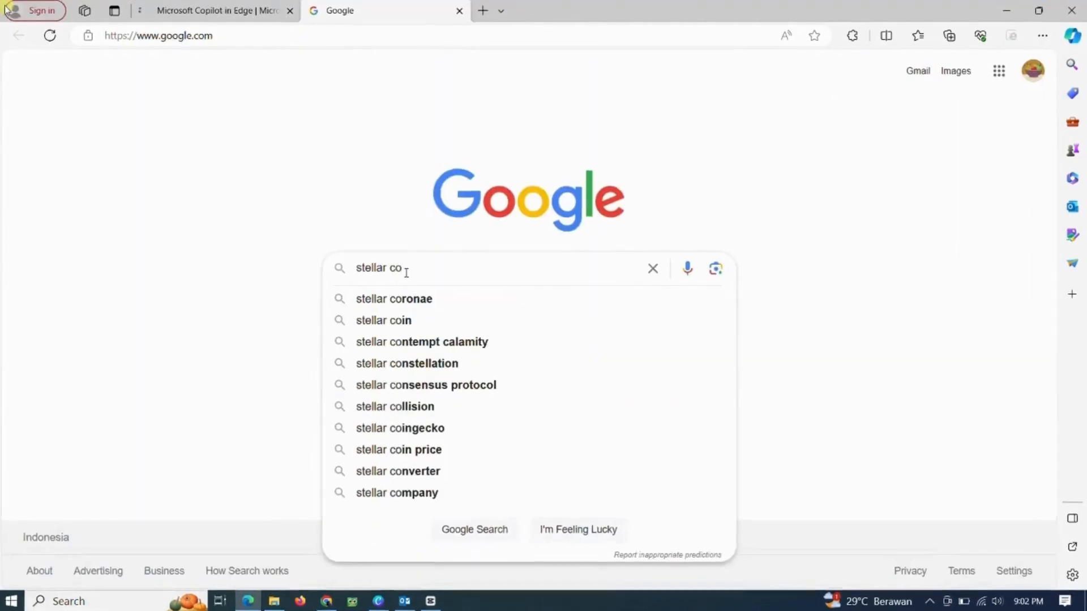
text(nverter)
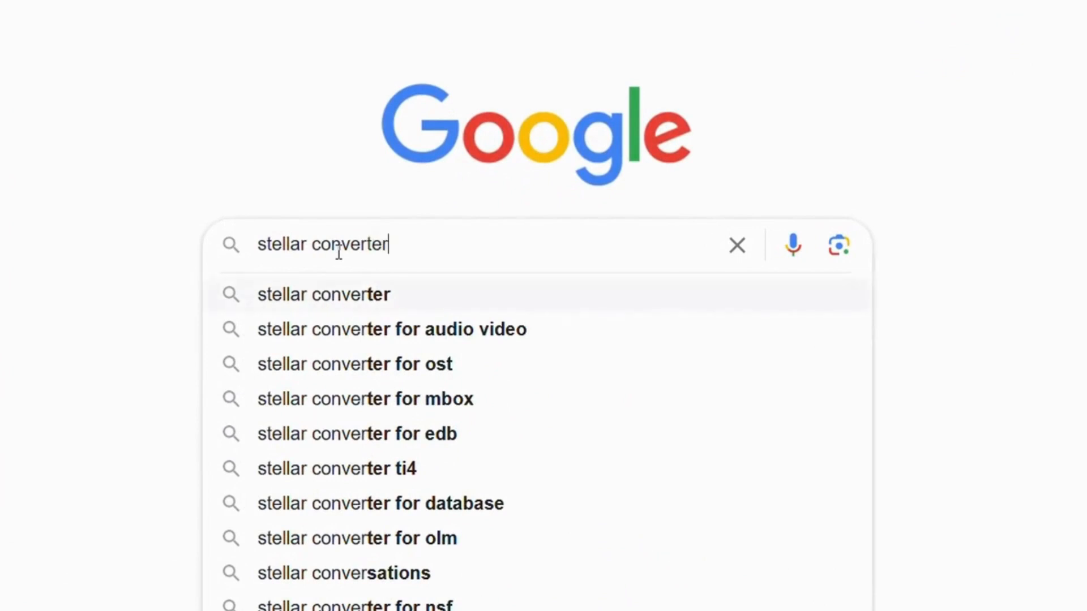
text(ost)
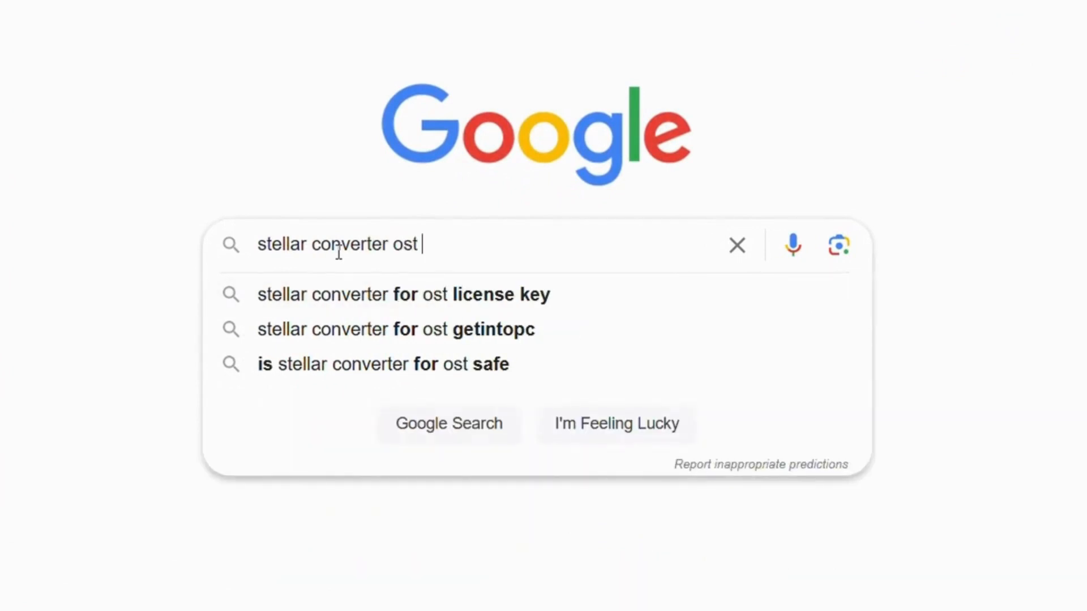
text(to pst)
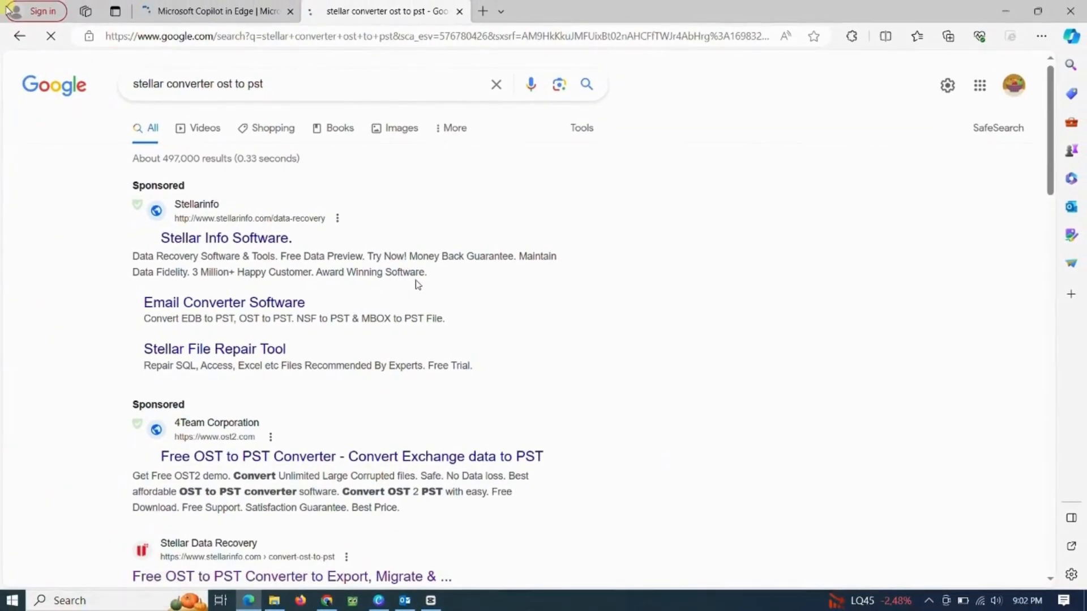
scroll(down, 3)
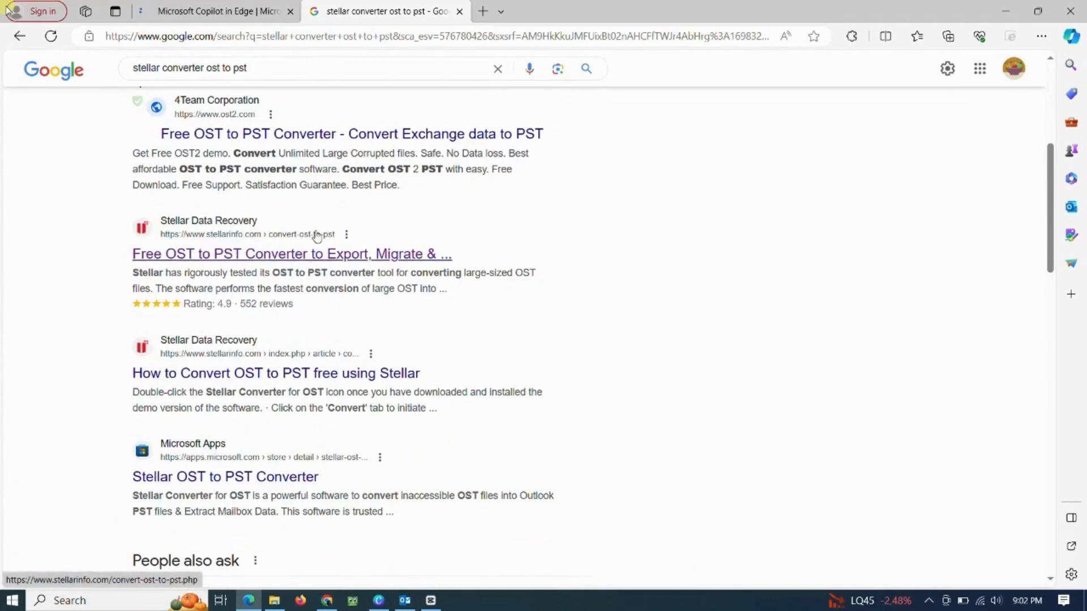
click(291, 253)
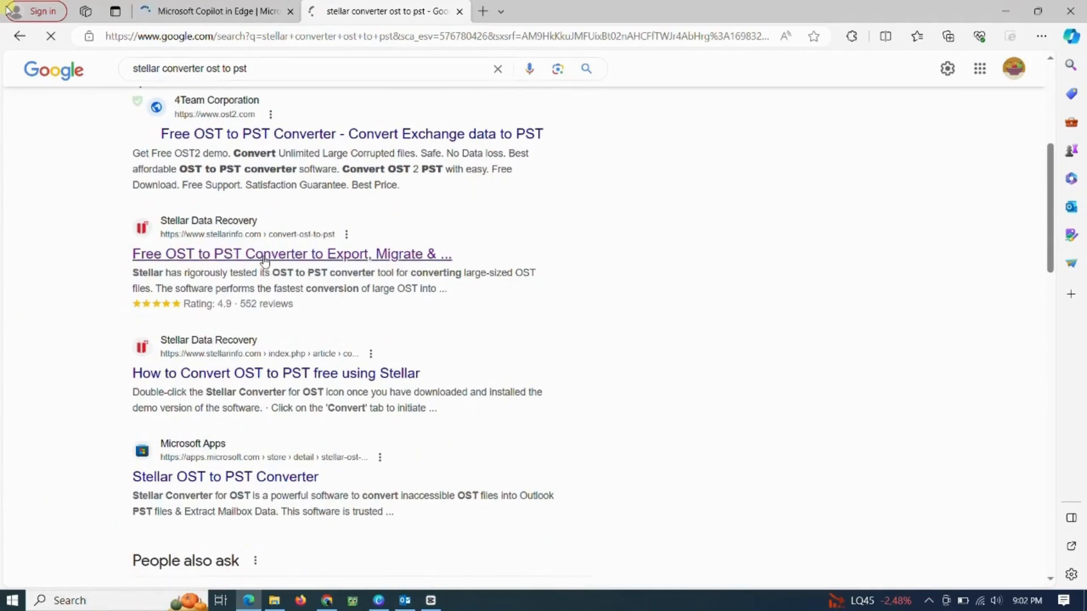
Download the free installer and run StellarConverterforOST-Corporate from Downloads
click(291, 254)
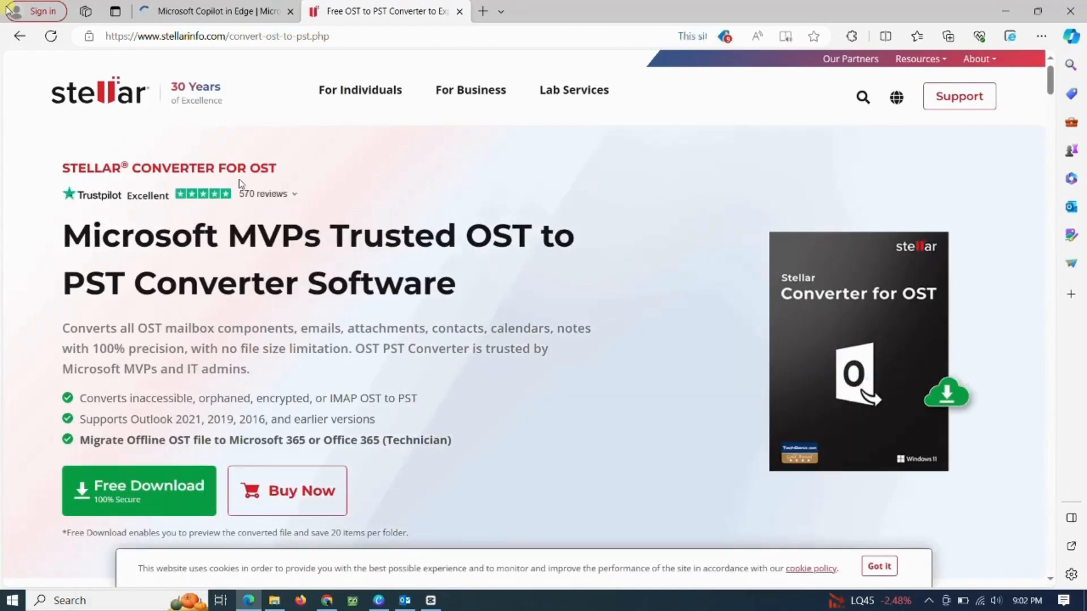
scroll(down, 3)
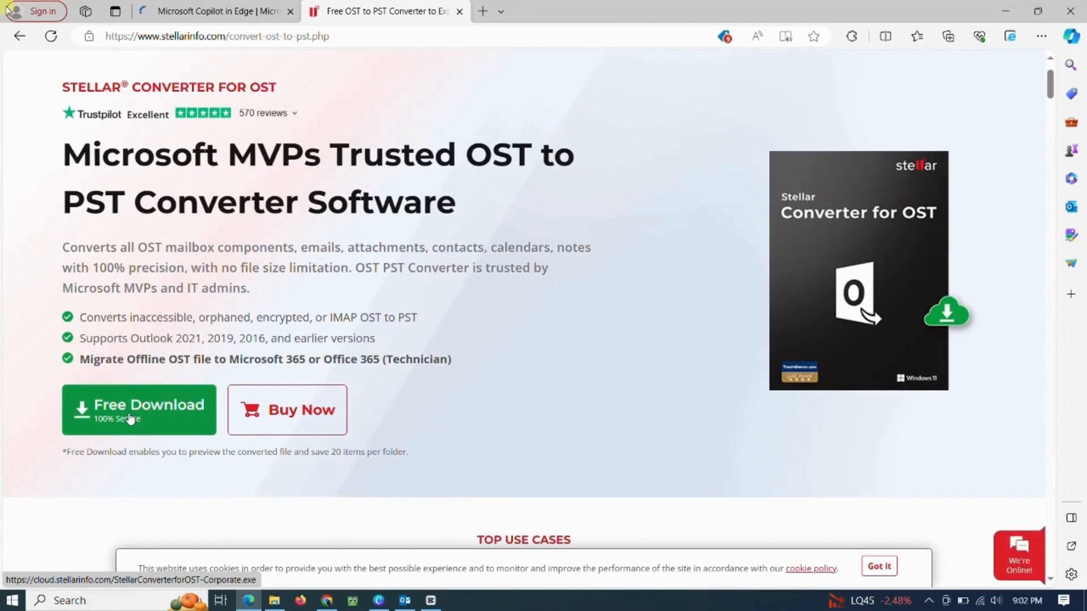
click(138, 408)
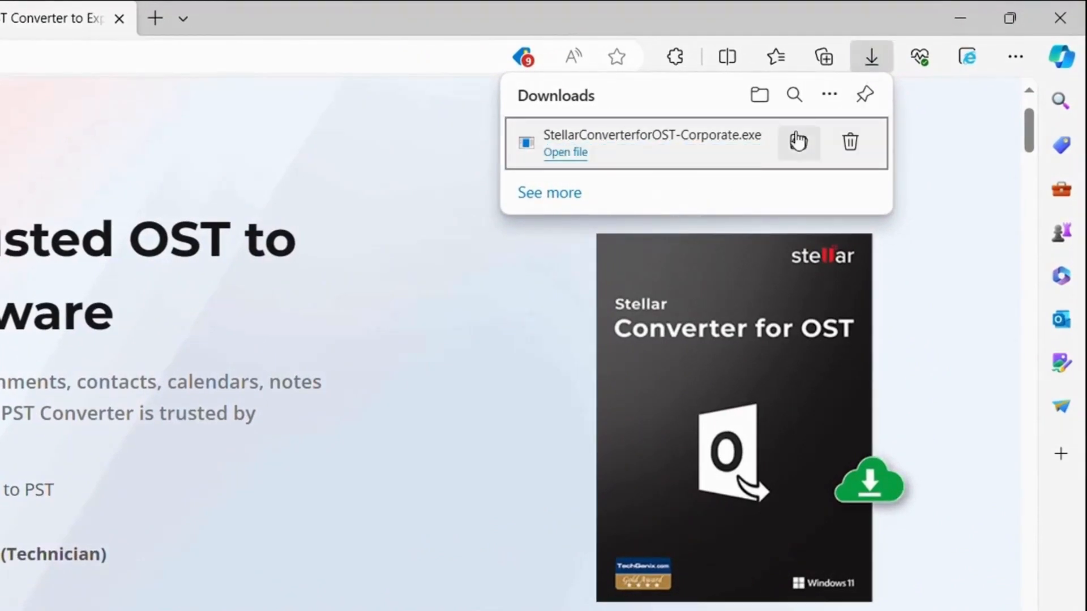
click(759, 94)
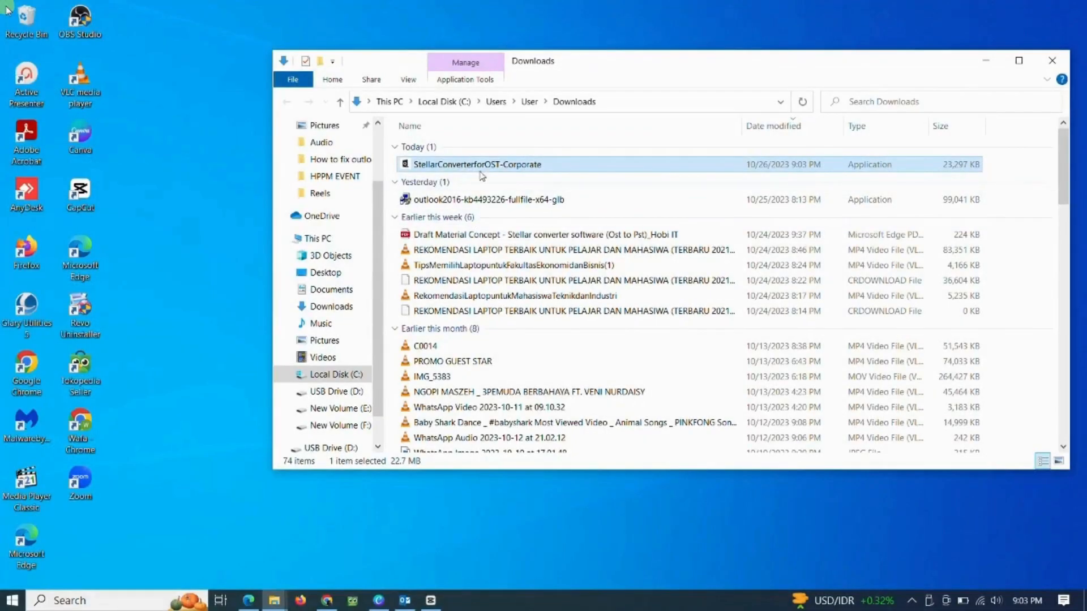
mouse_move(467, 165)
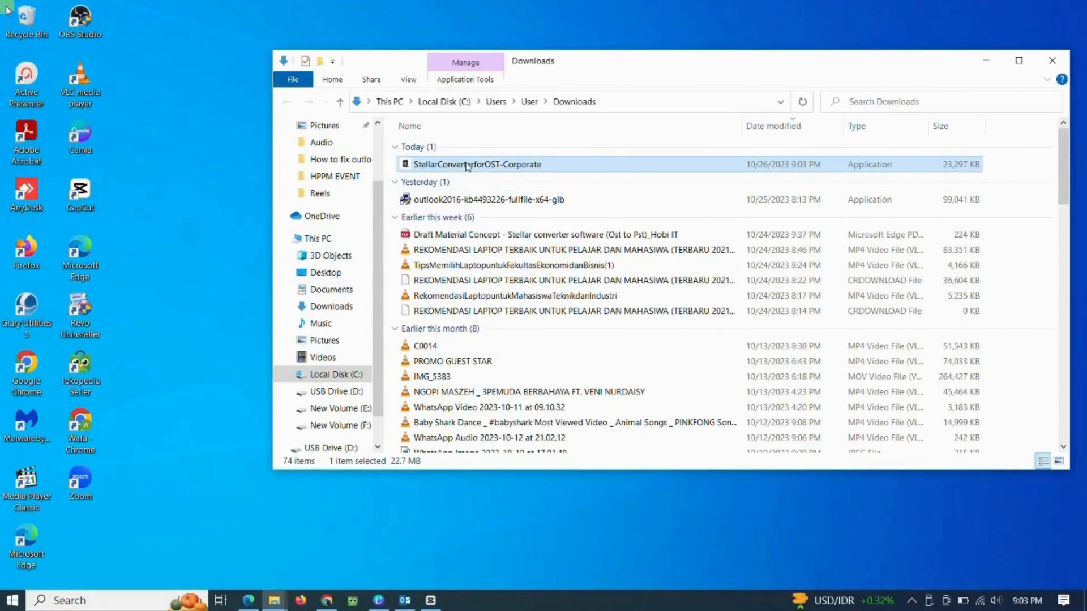
mouse_move(980, 8)
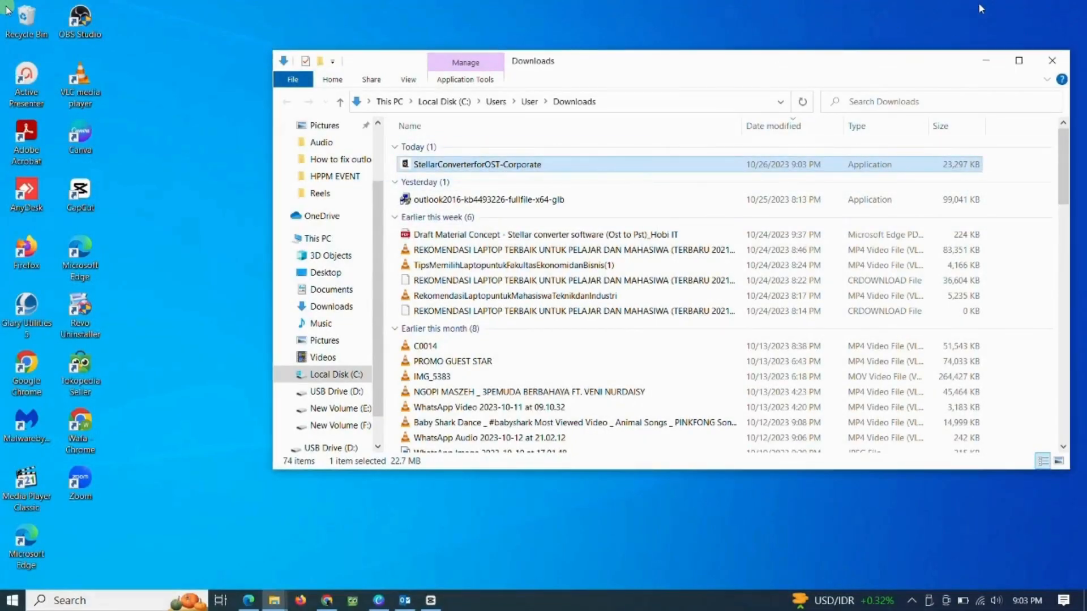
double_click(478, 164)
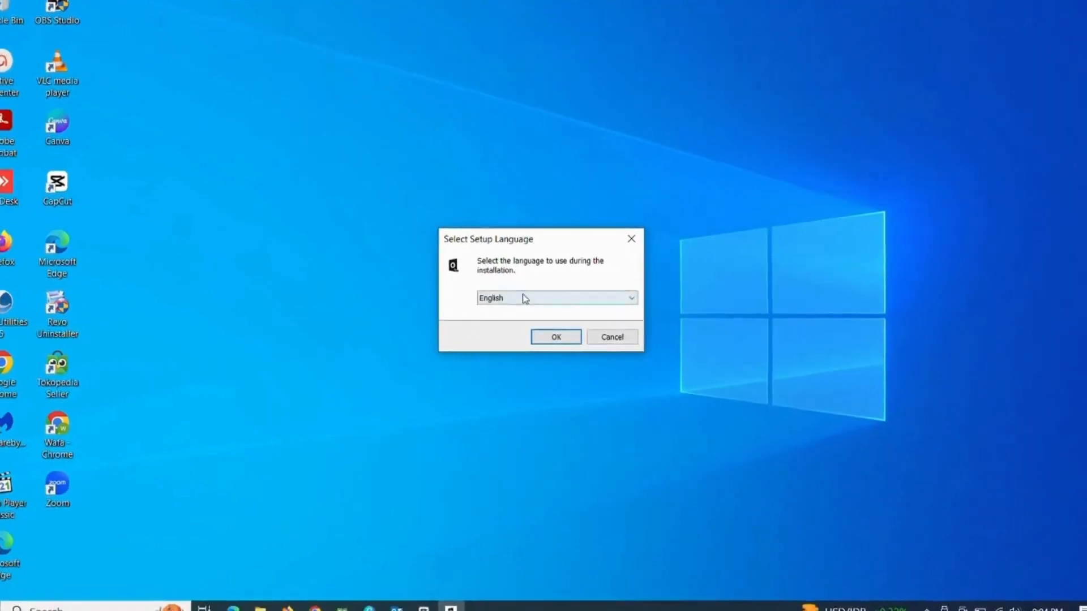
Install with English language, default folders and desktop shortcut, then finish the wizard
click(631, 298)
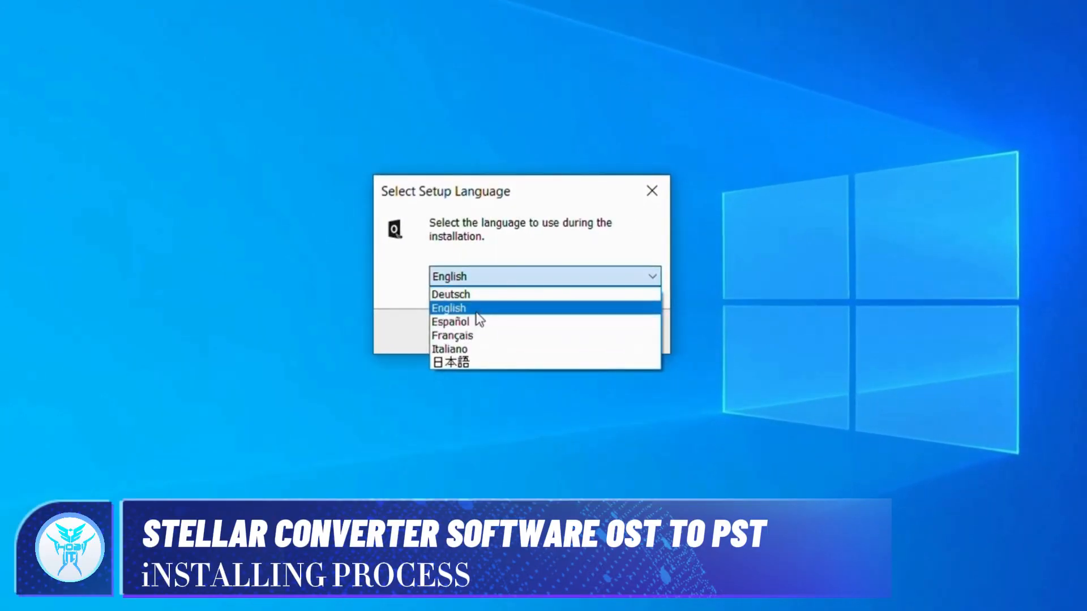
click(448, 308)
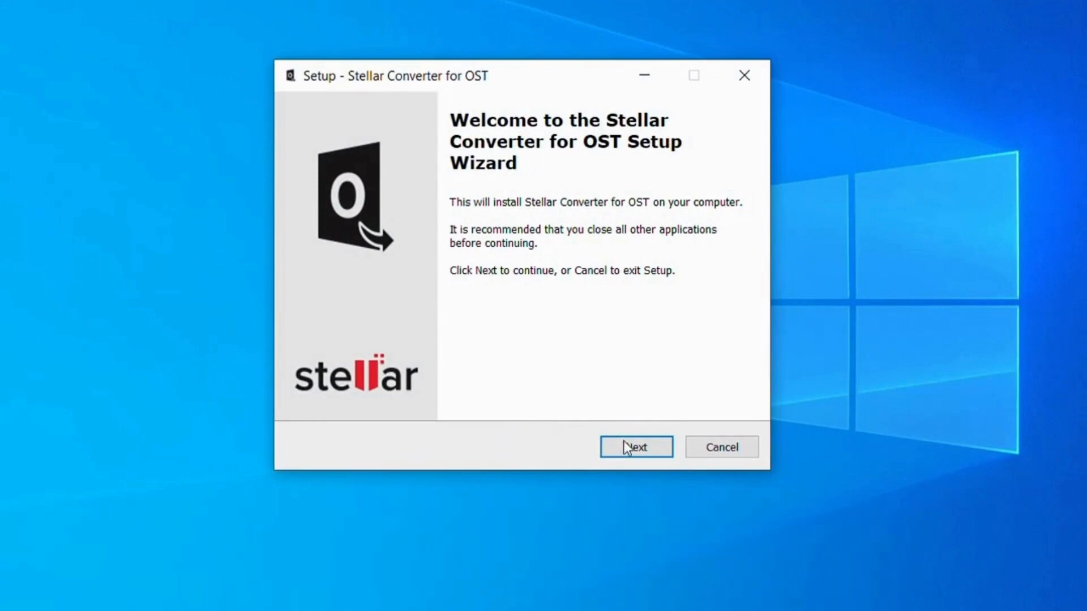
click(635, 447)
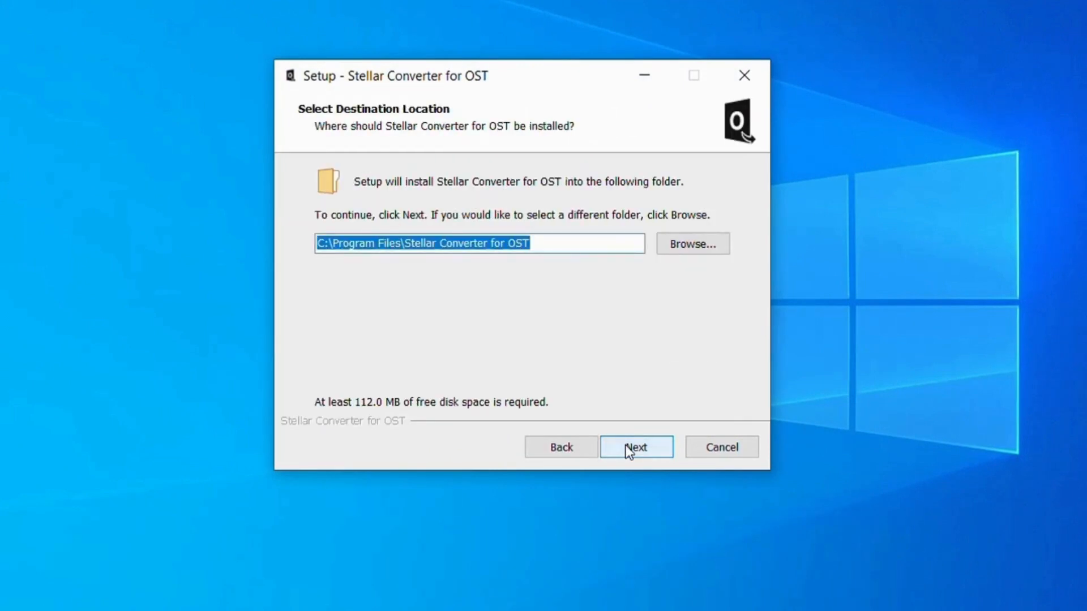
click(636, 447)
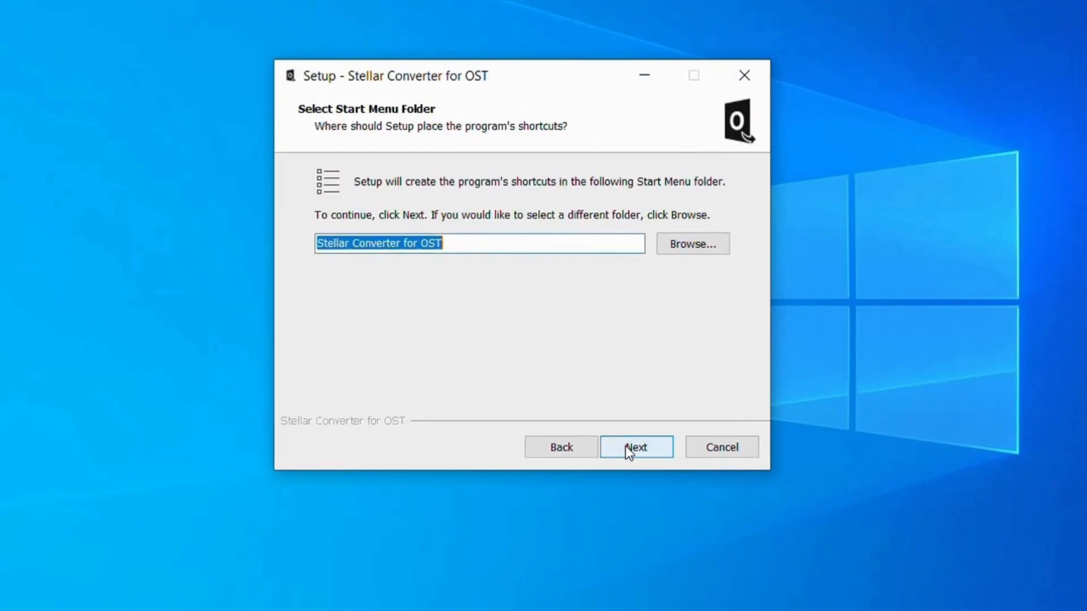
click(635, 447)
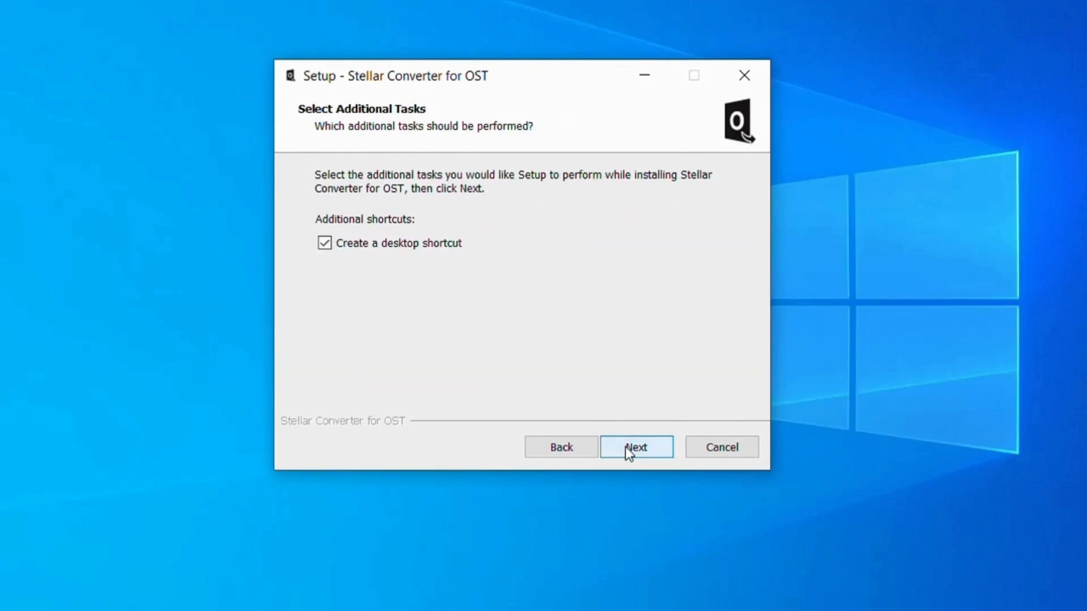
mouse_move(653, 425)
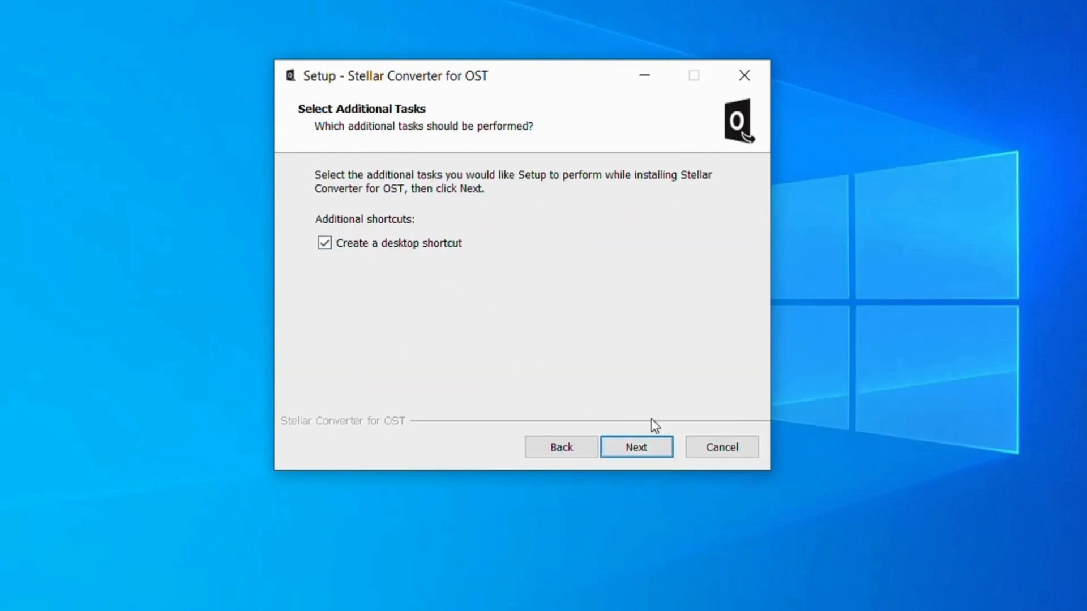
click(636, 446)
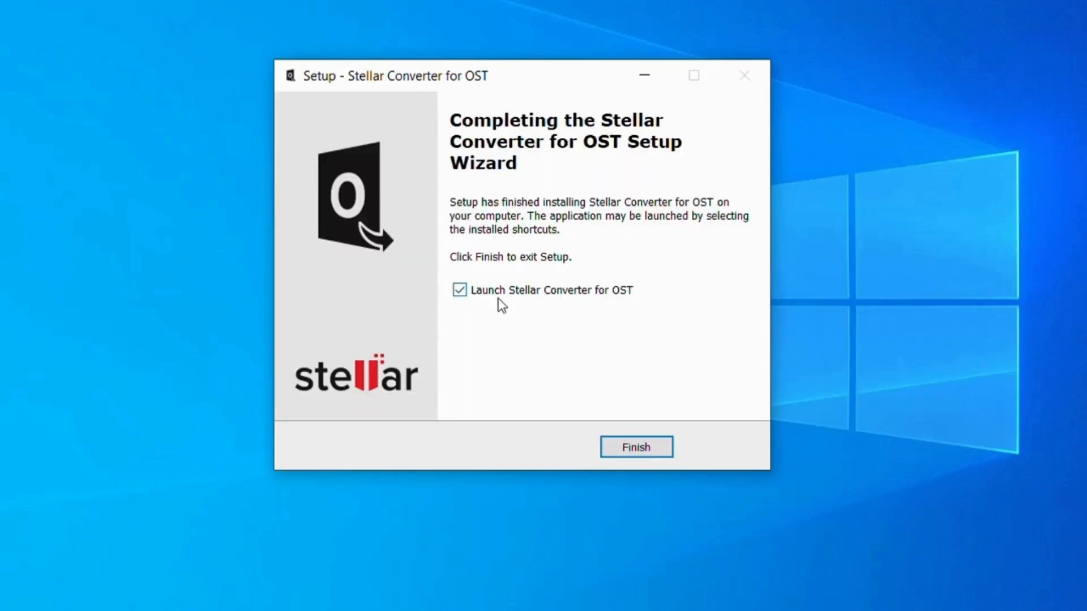
click(635, 446)
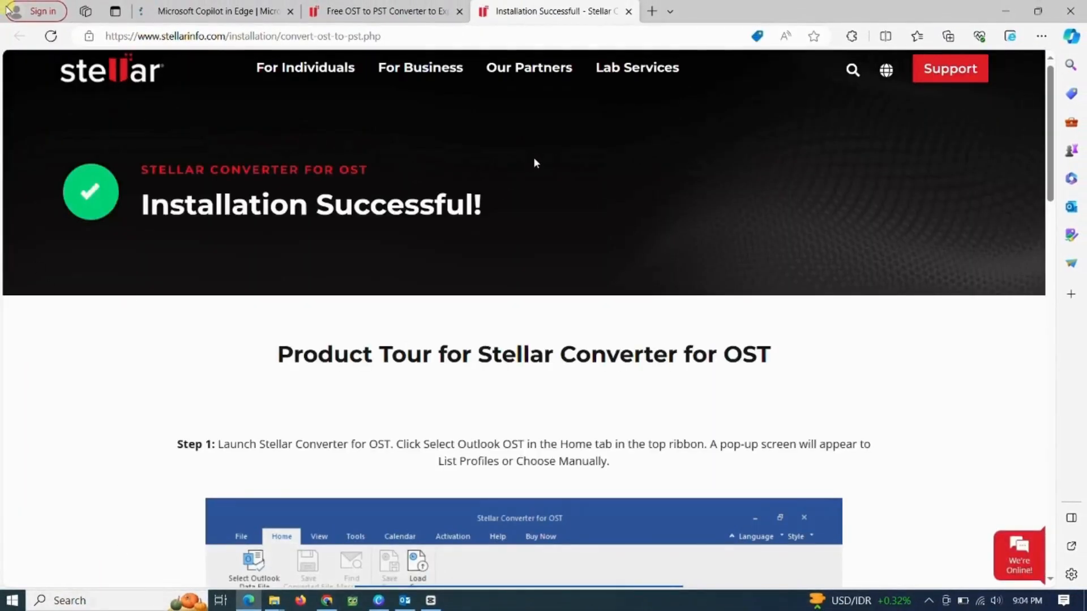
mouse_move(422, 165)
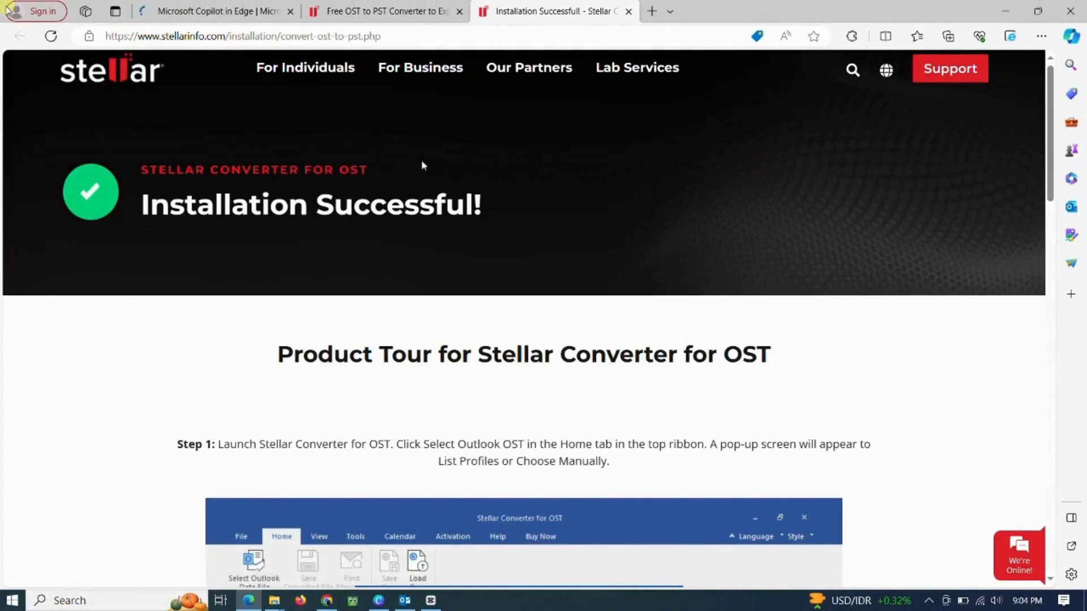
Scroll through the Installation Successful product tour and minimize the browser
scroll(down, 3)
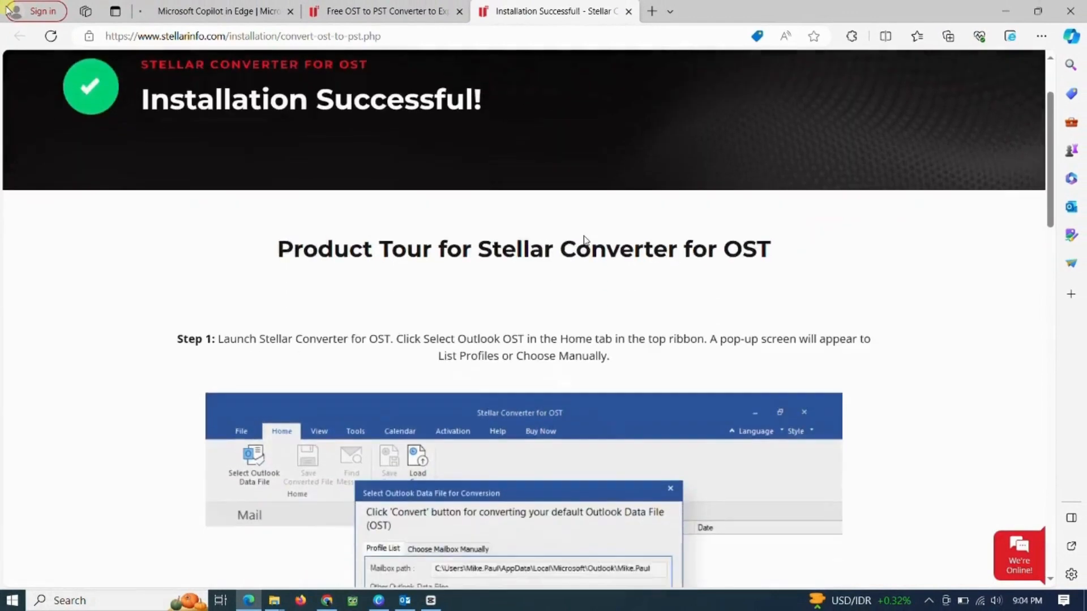
scroll(down, 3)
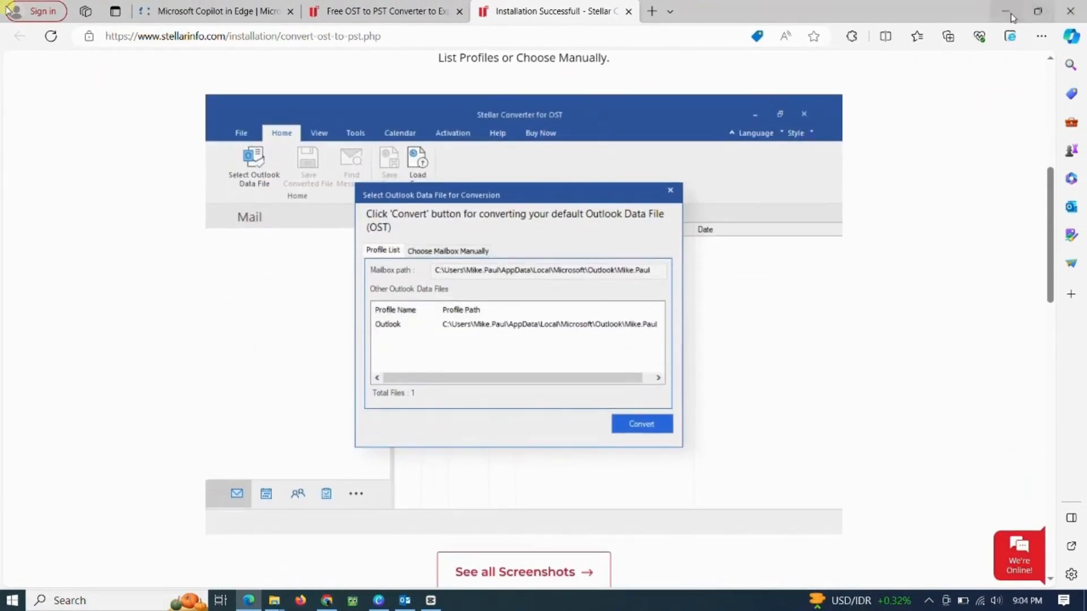
click(1009, 11)
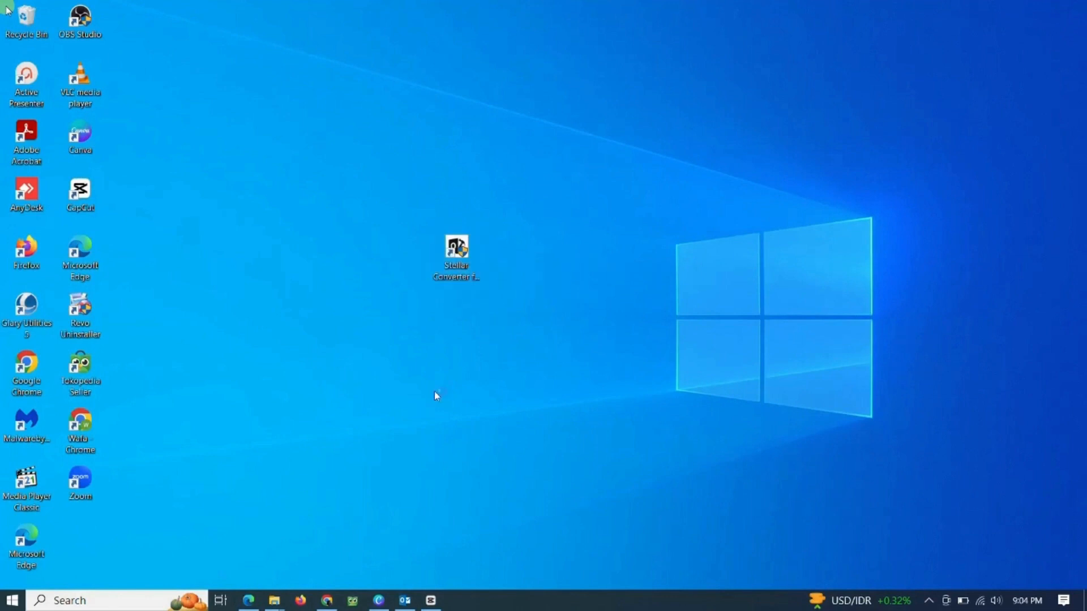
mouse_move(489, 286)
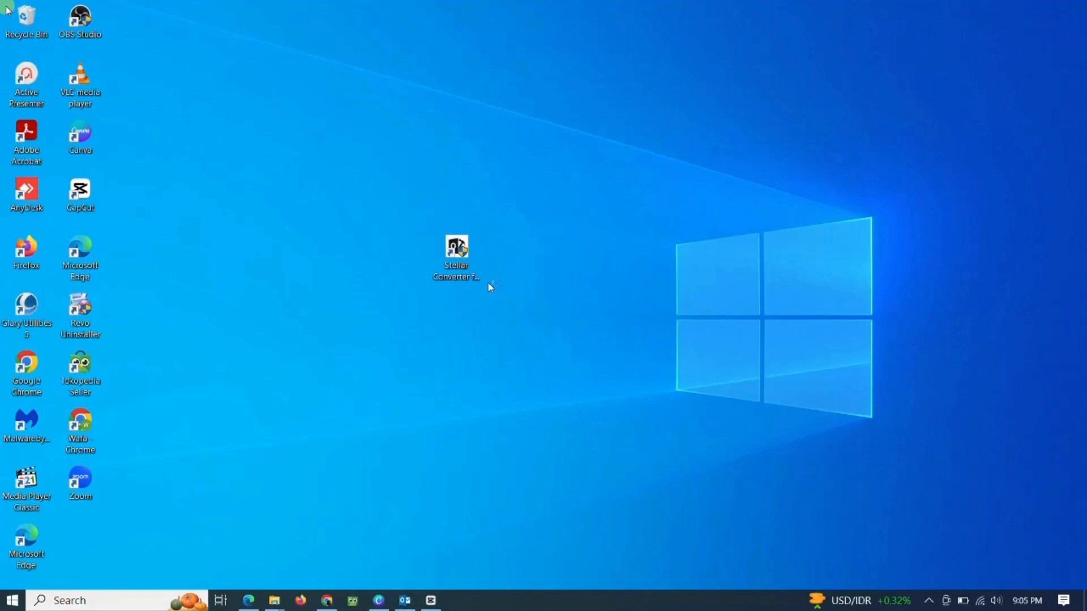
Launch the converter, choose the mailbox manually and start Find Outlook Mailbox
double_click(456, 249)
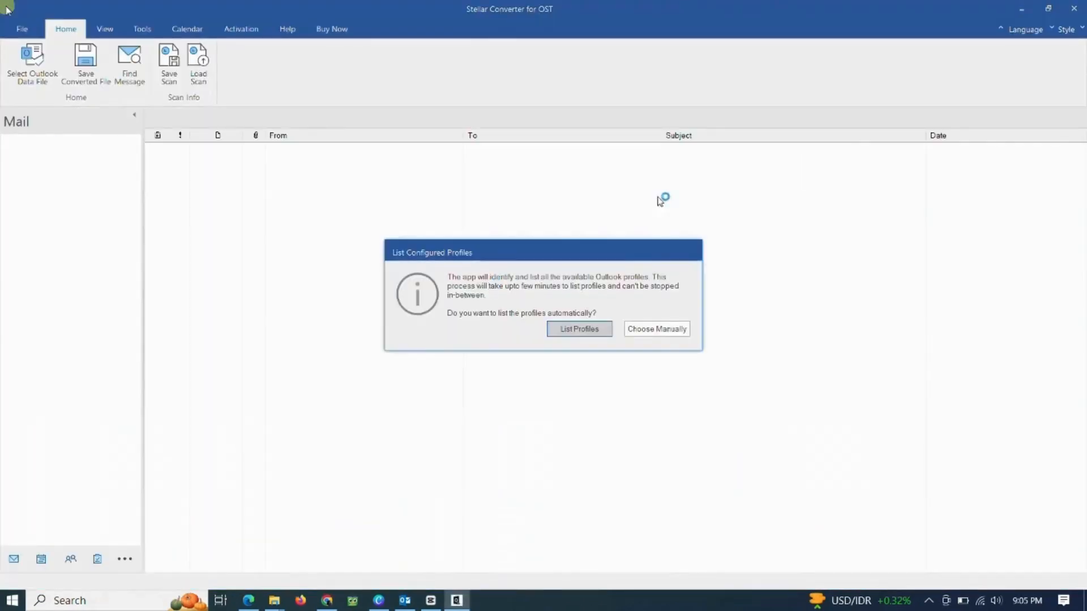
mouse_move(657, 329)
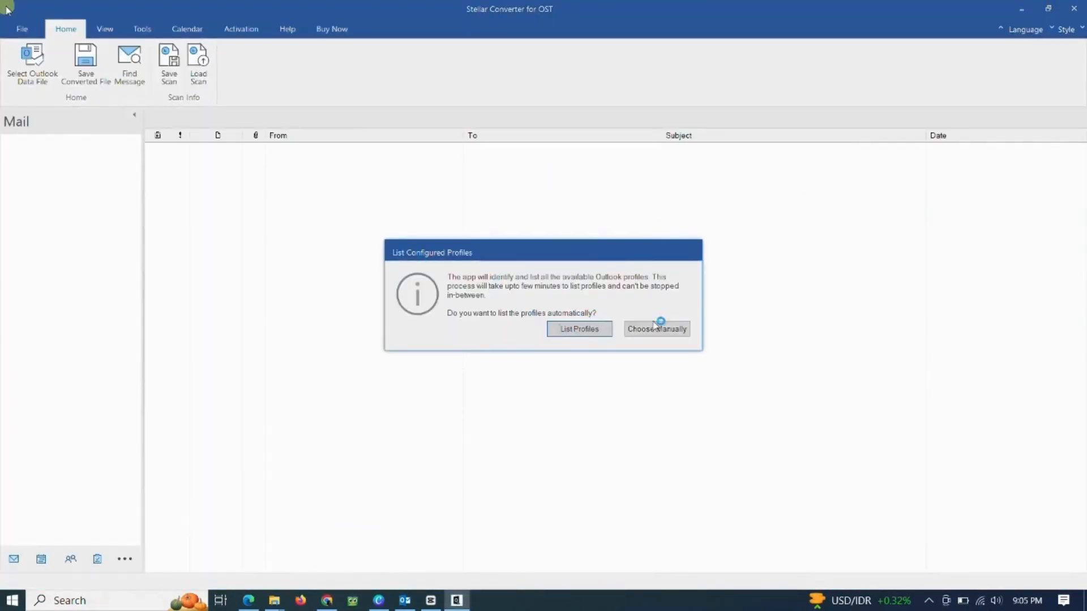
click(578, 329)
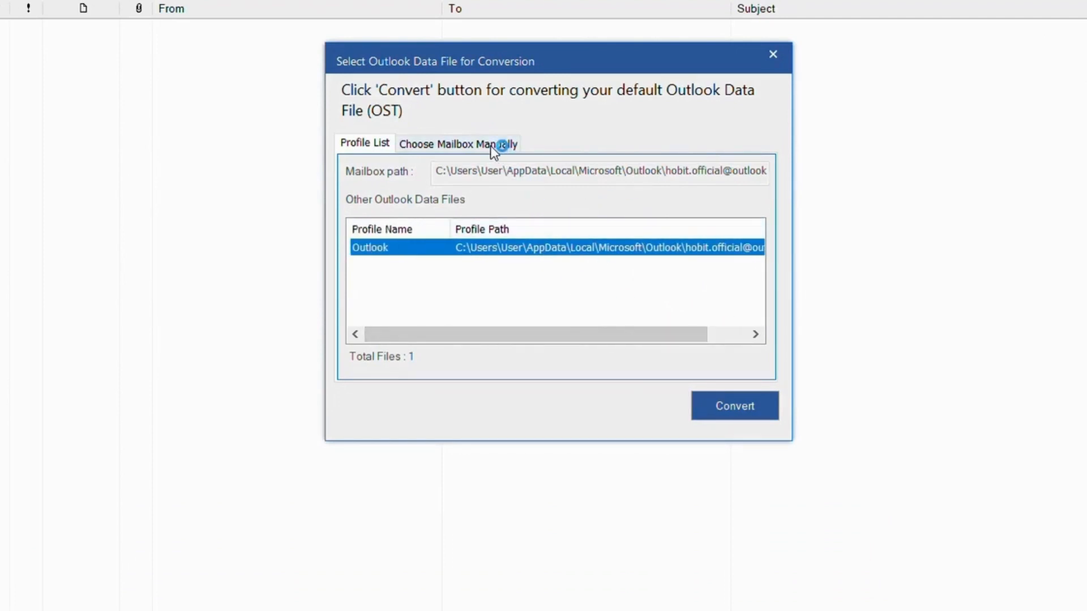
click(457, 143)
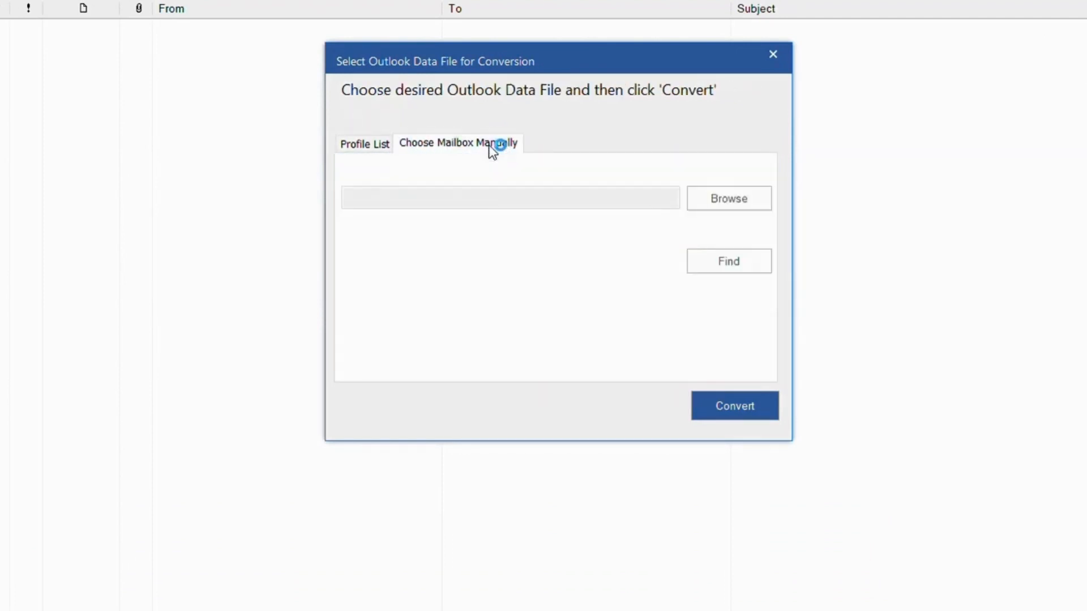
click(728, 261)
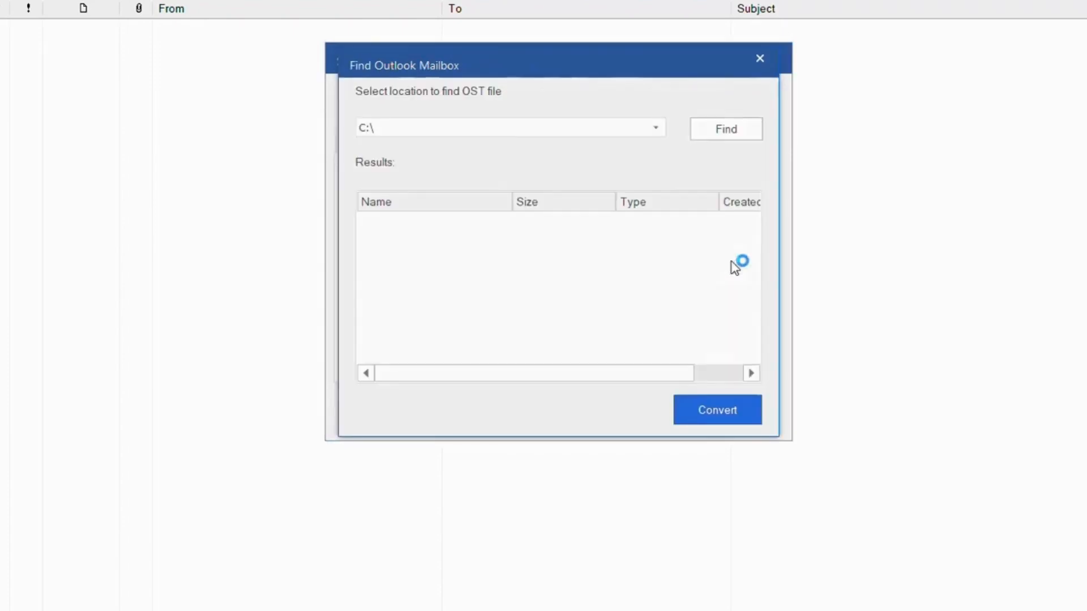
Search D:\ for OST files and convert the selected SAMPLE .ost mailbox
click(654, 128)
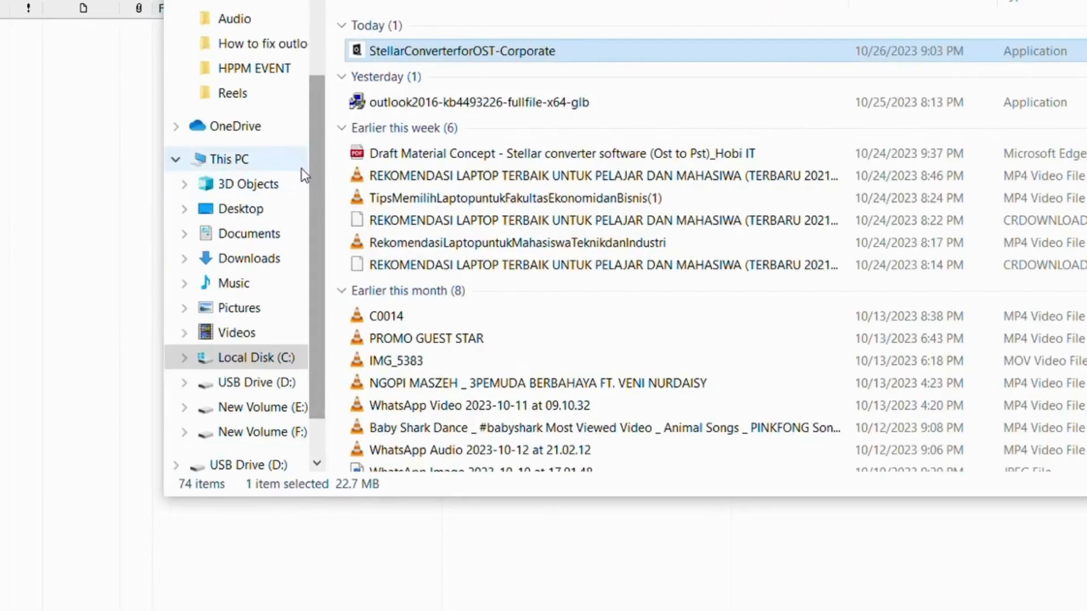
click(227, 158)
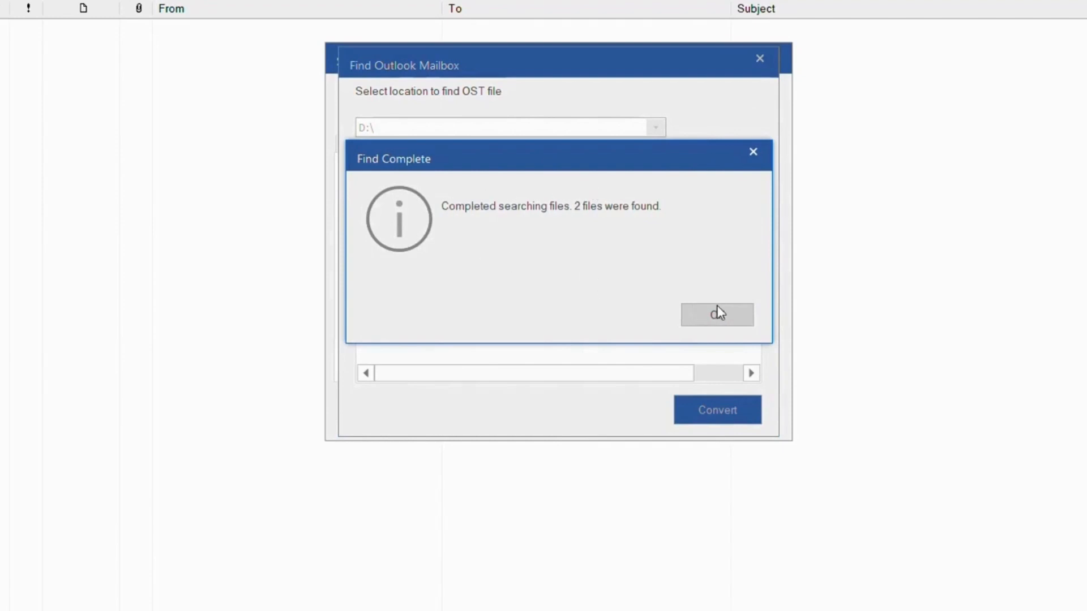
click(717, 314)
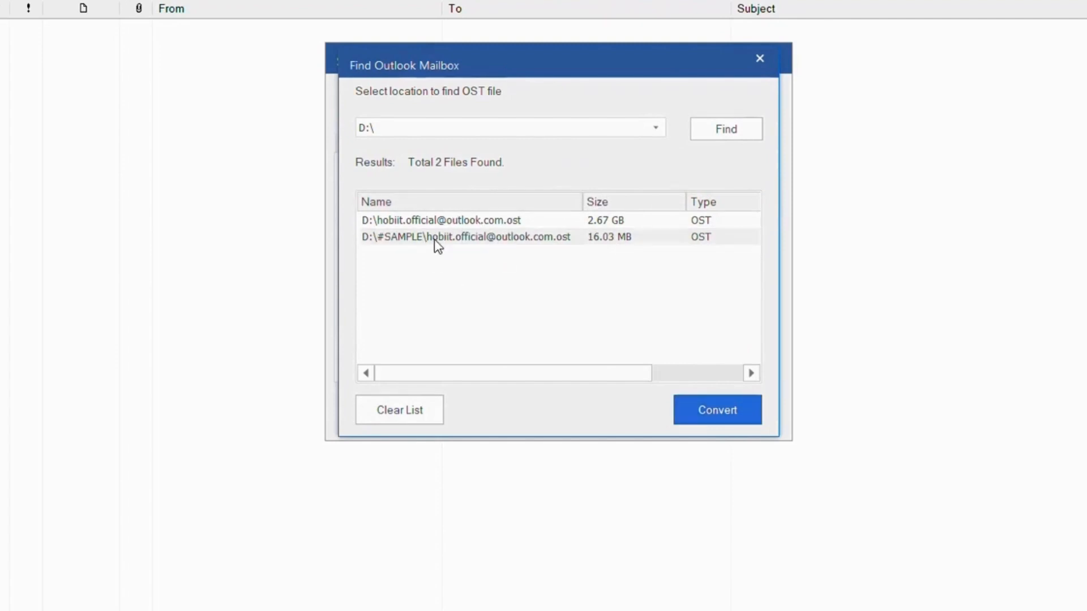
mouse_move(679, 405)
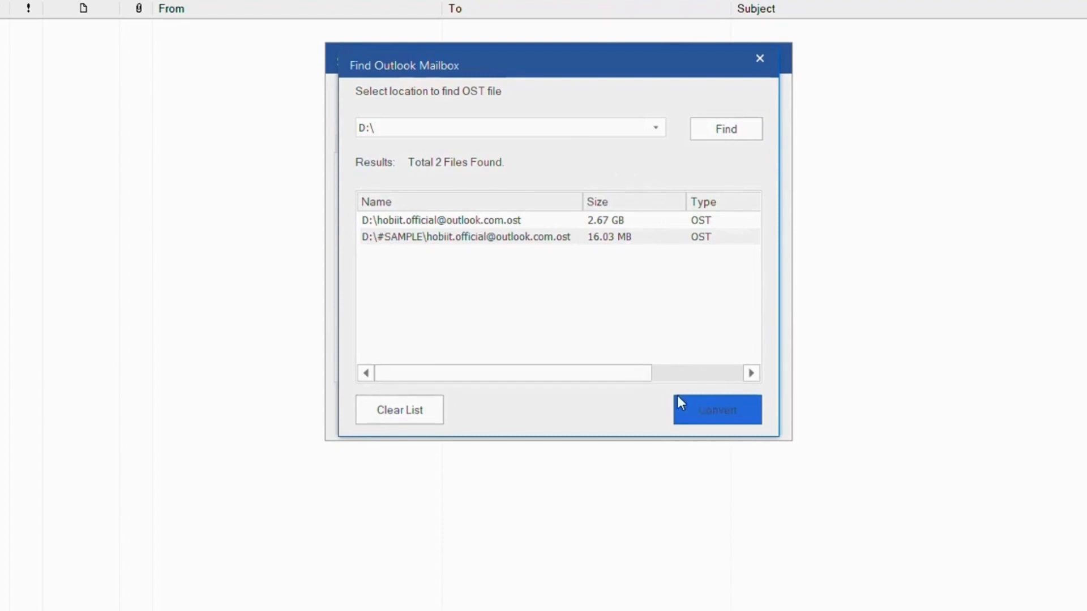
click(717, 410)
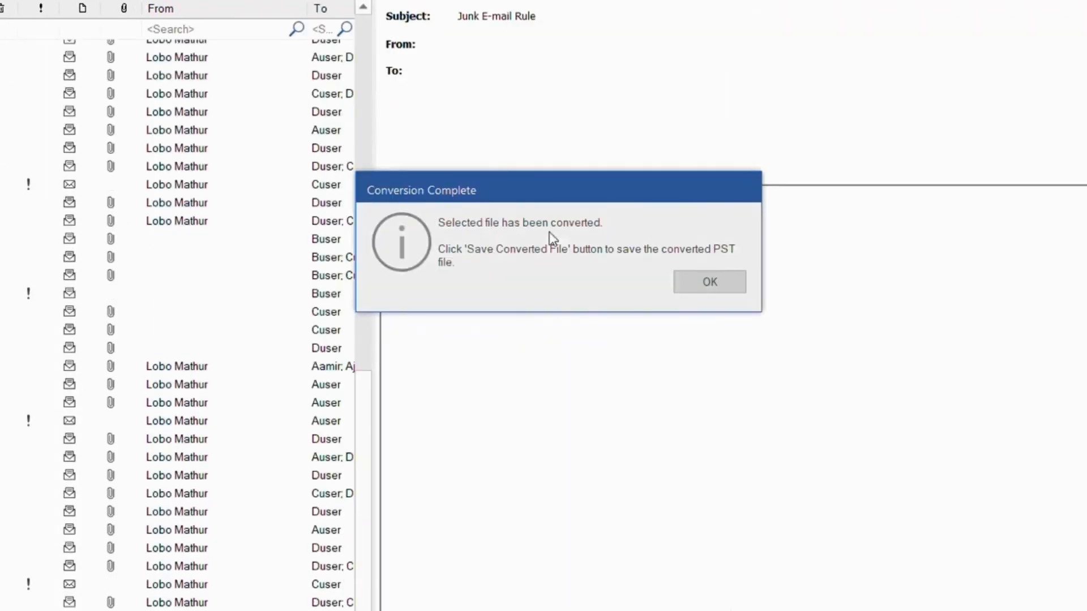
Acknowledge conversion, preview Calendar, Contacts and Tasks, then return to Mail
click(709, 282)
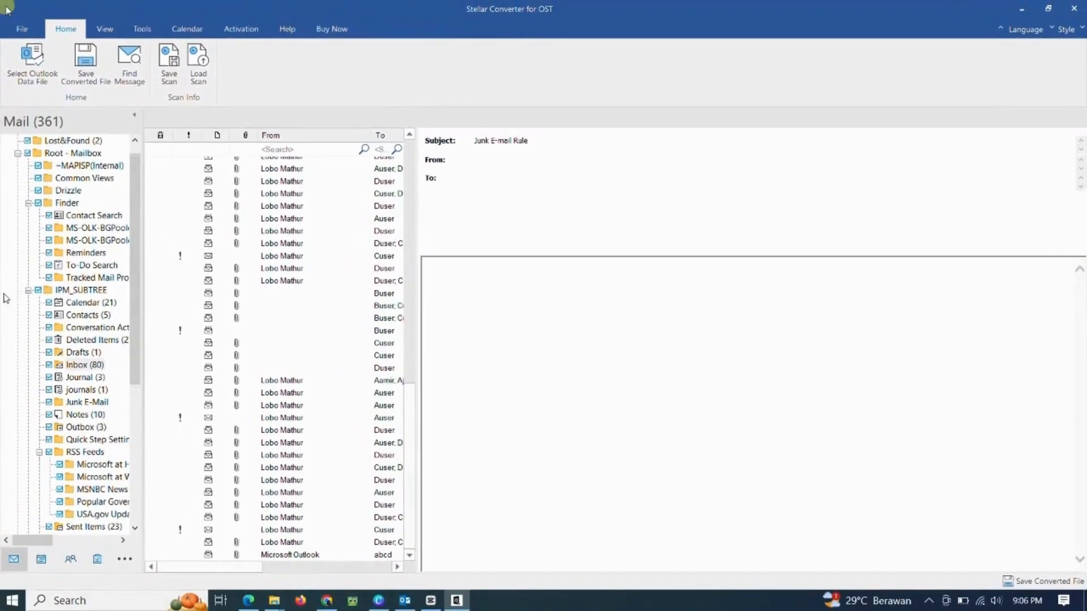
mouse_move(27, 336)
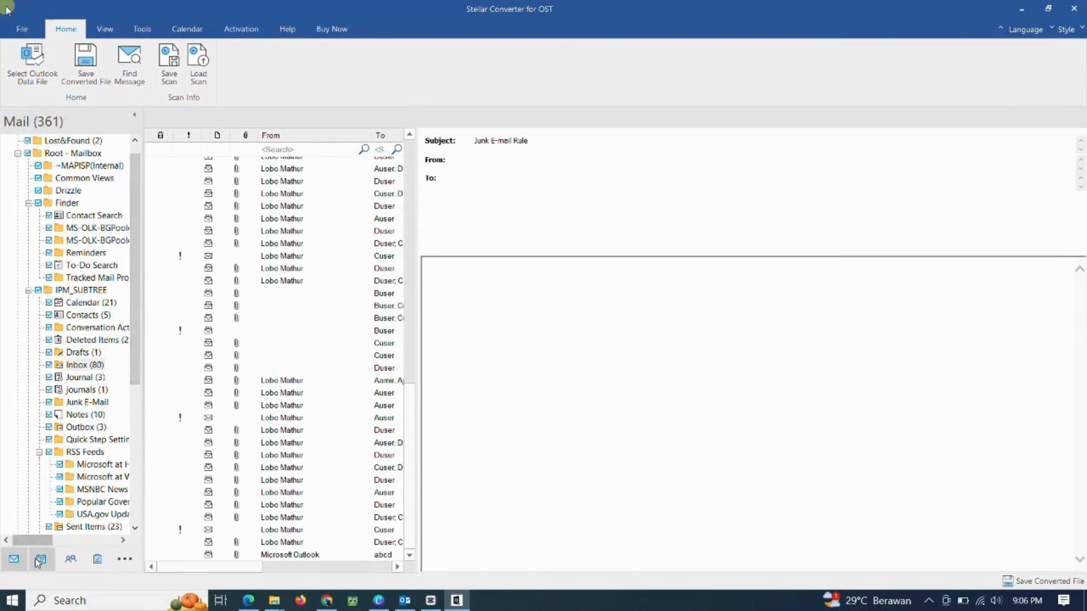
click(186, 28)
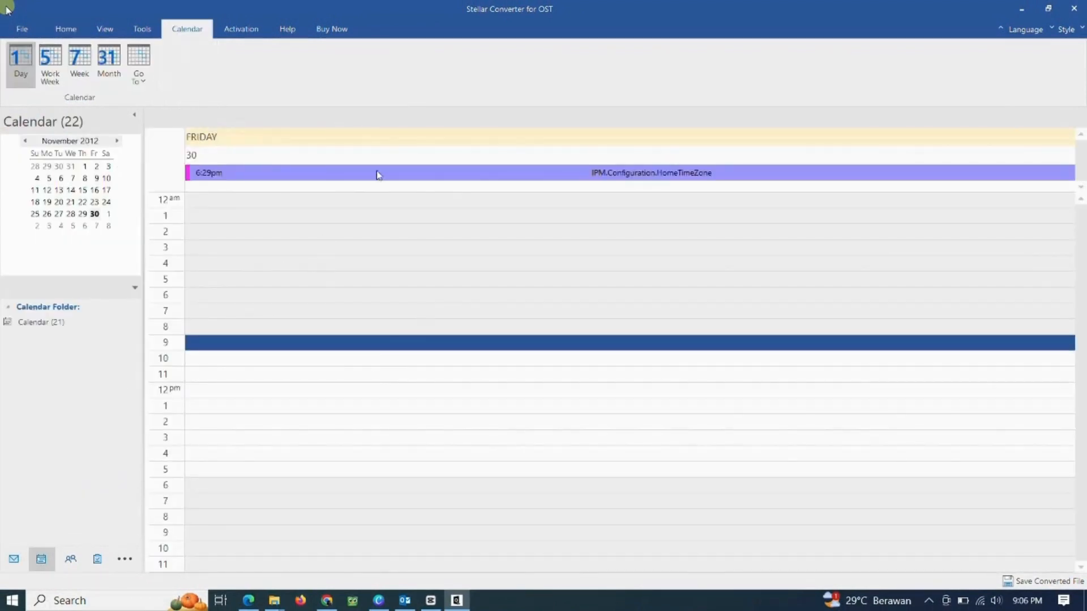
click(70, 559)
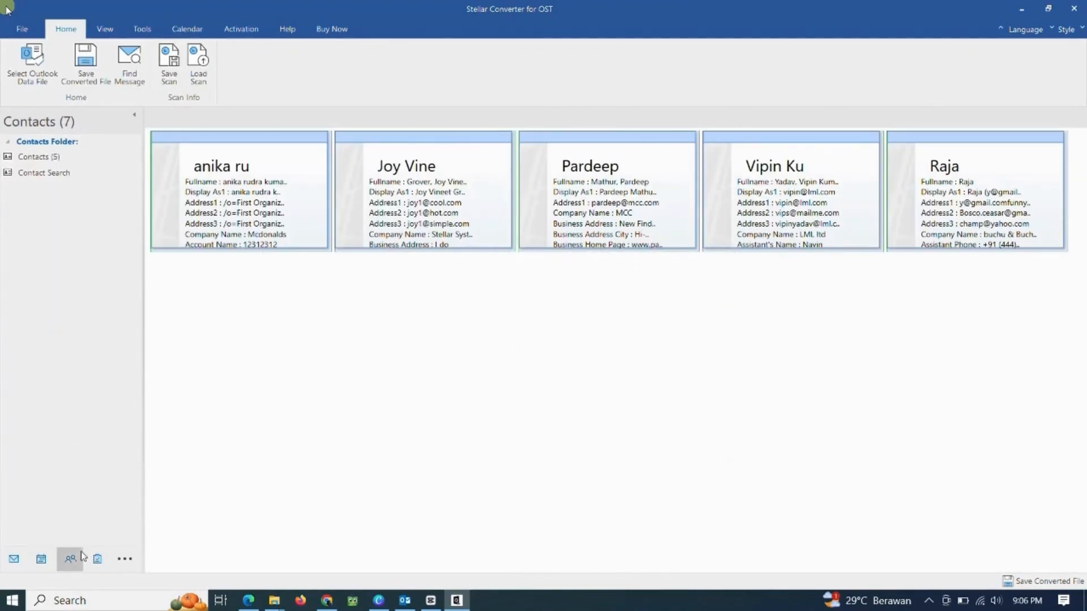
click(97, 558)
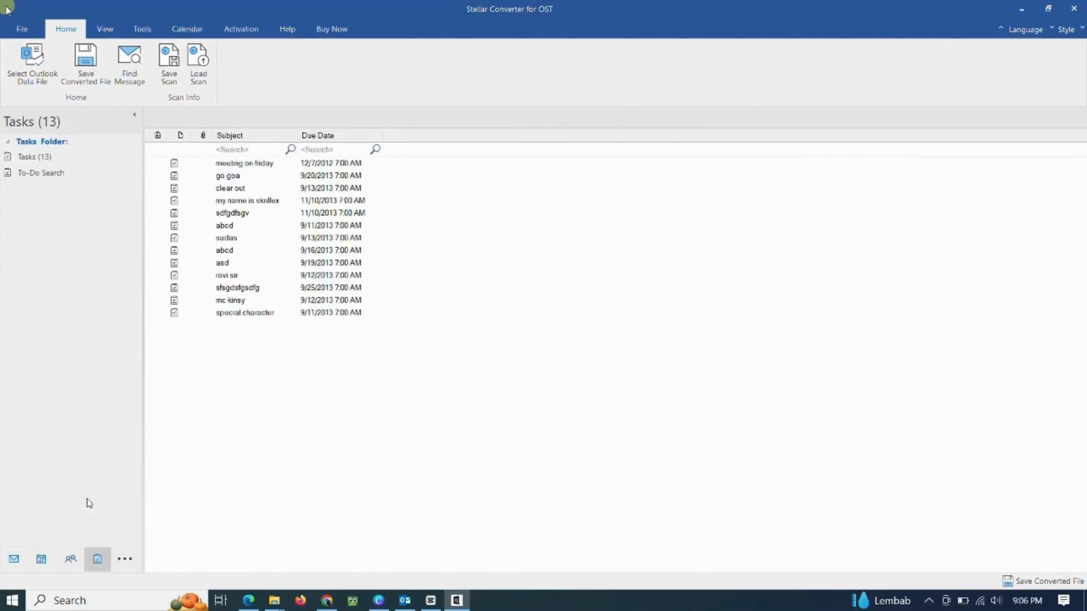
click(14, 559)
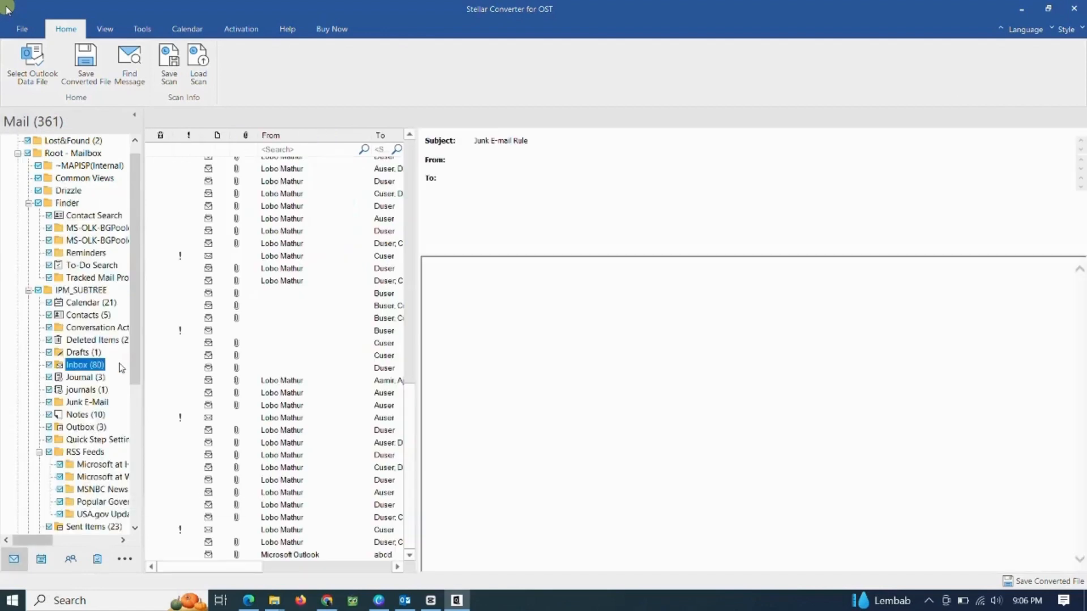
Attempt to save, clear the Outlook-running warning and close Outlook from the taskbar
scroll(down, 3)
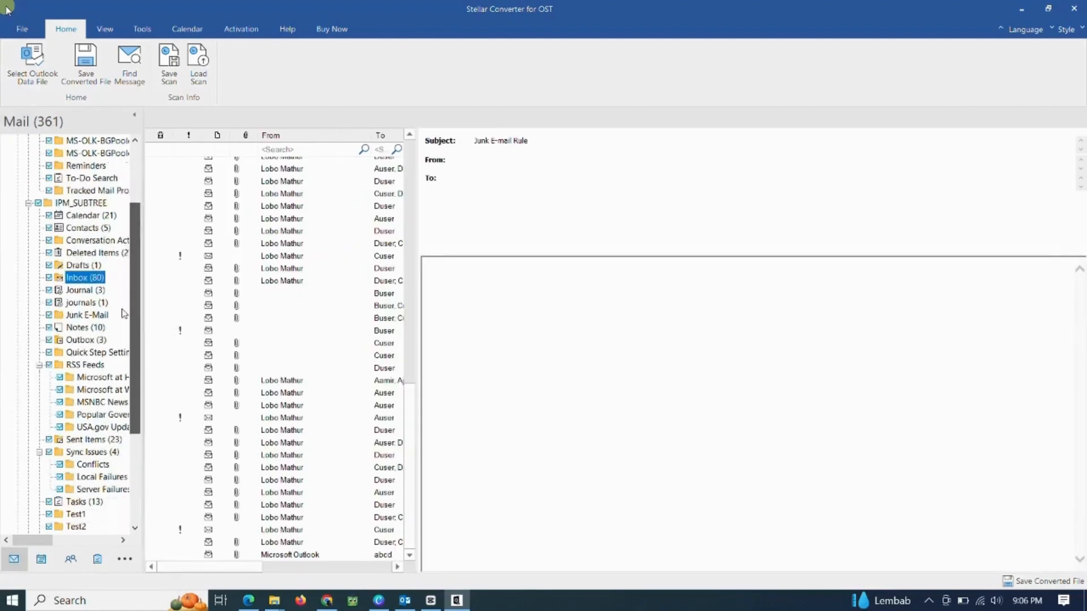
scroll(down, 3)
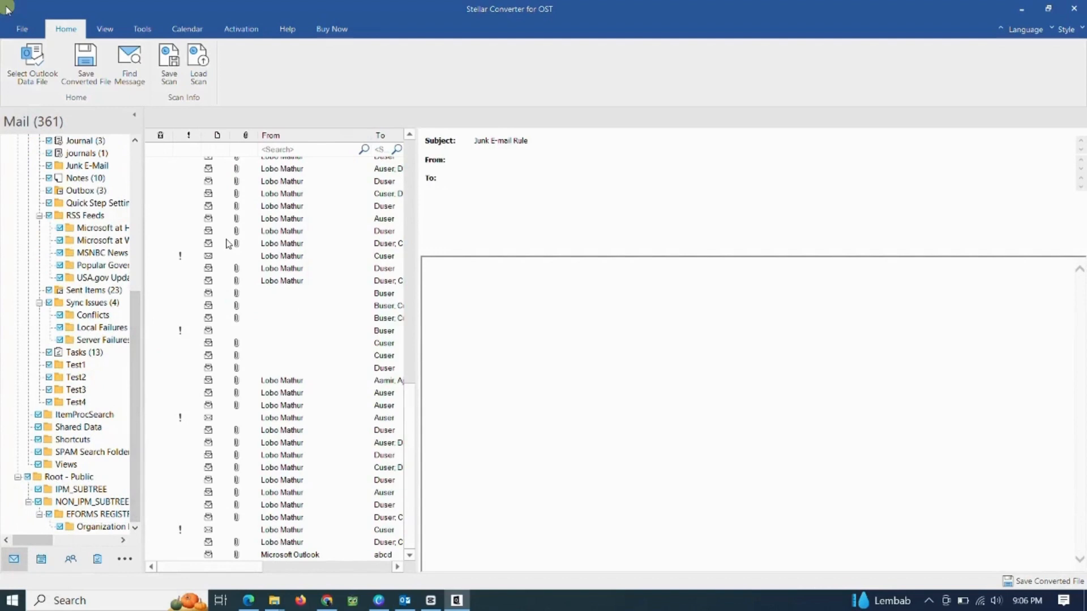
mouse_move(86, 63)
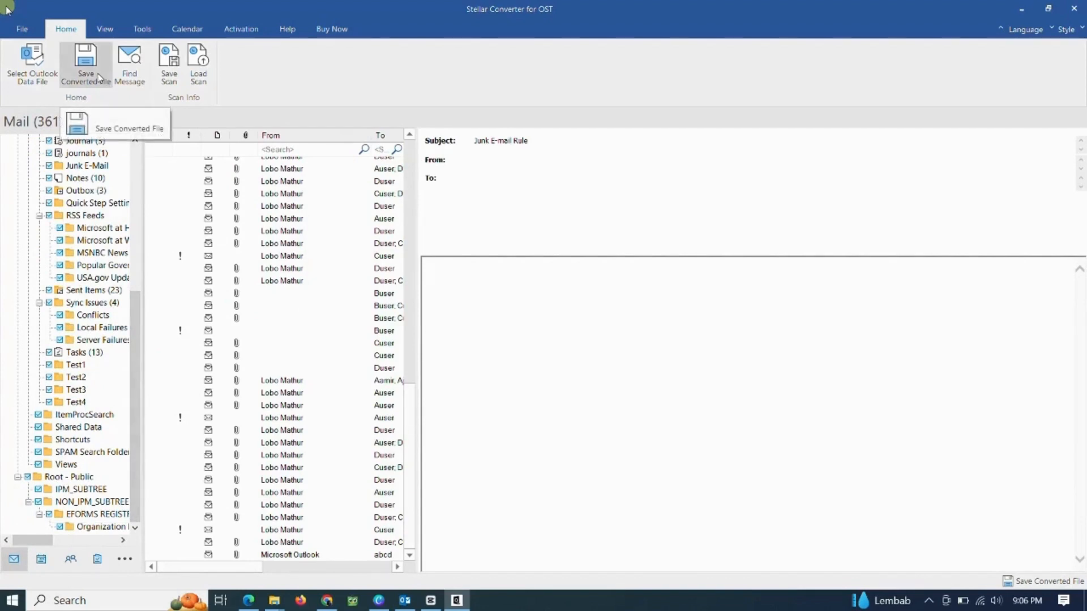
click(128, 128)
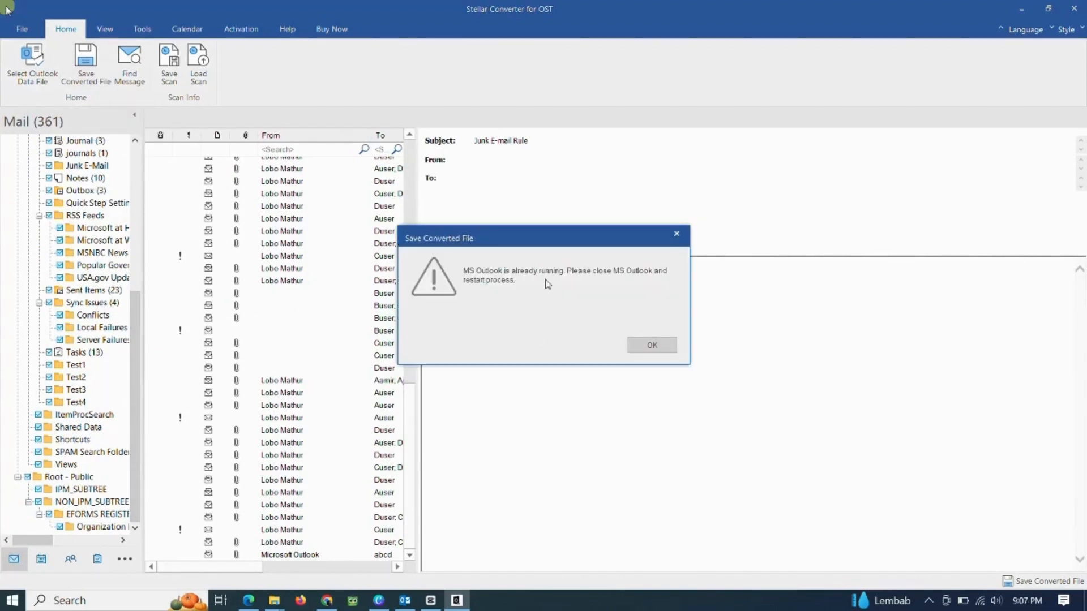
mouse_move(637, 267)
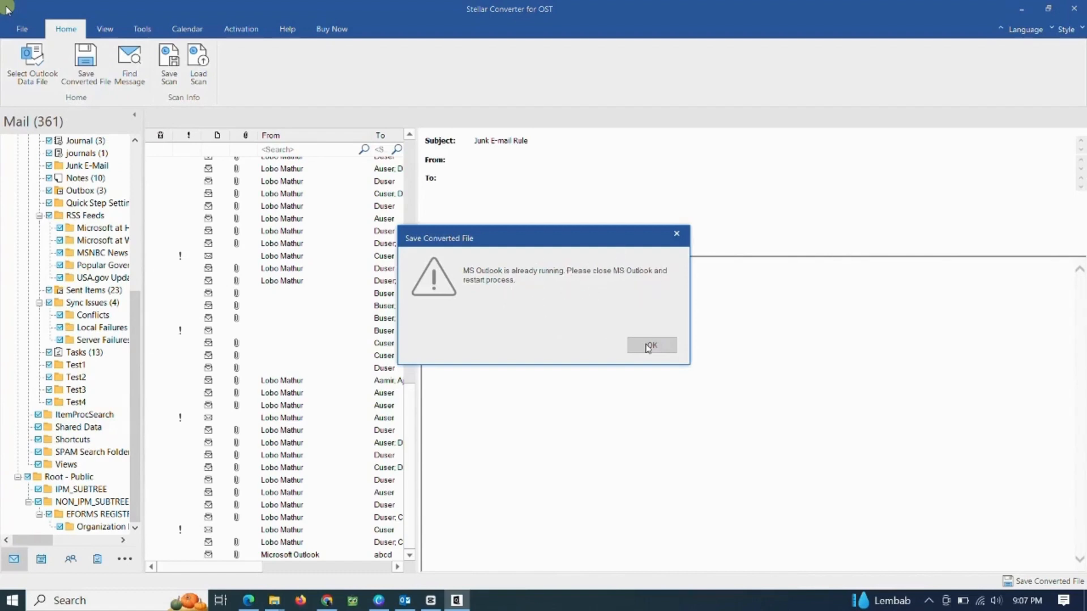
click(651, 347)
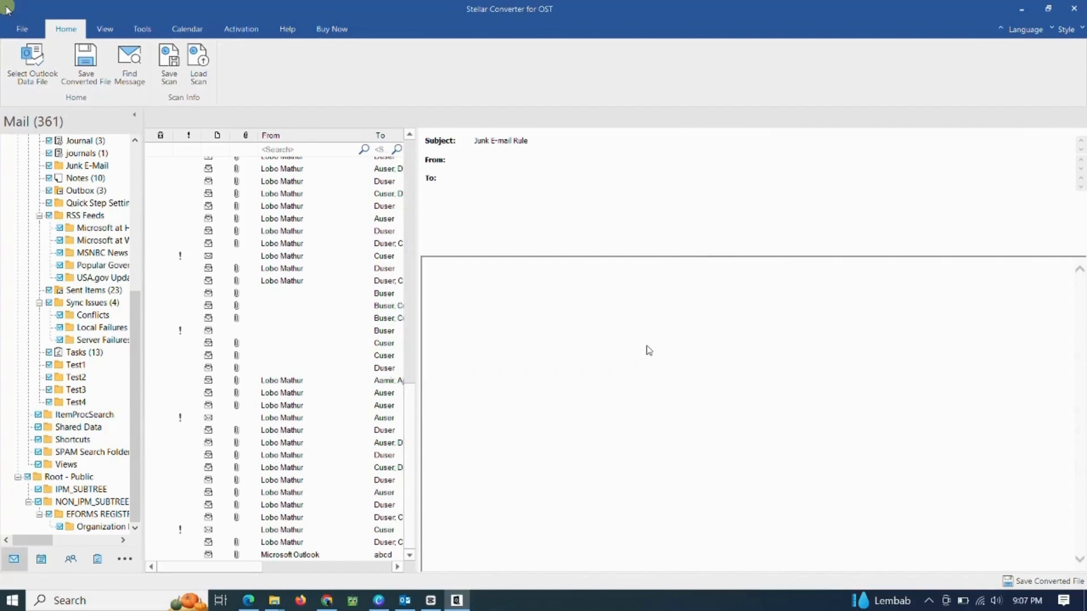
click(403, 600)
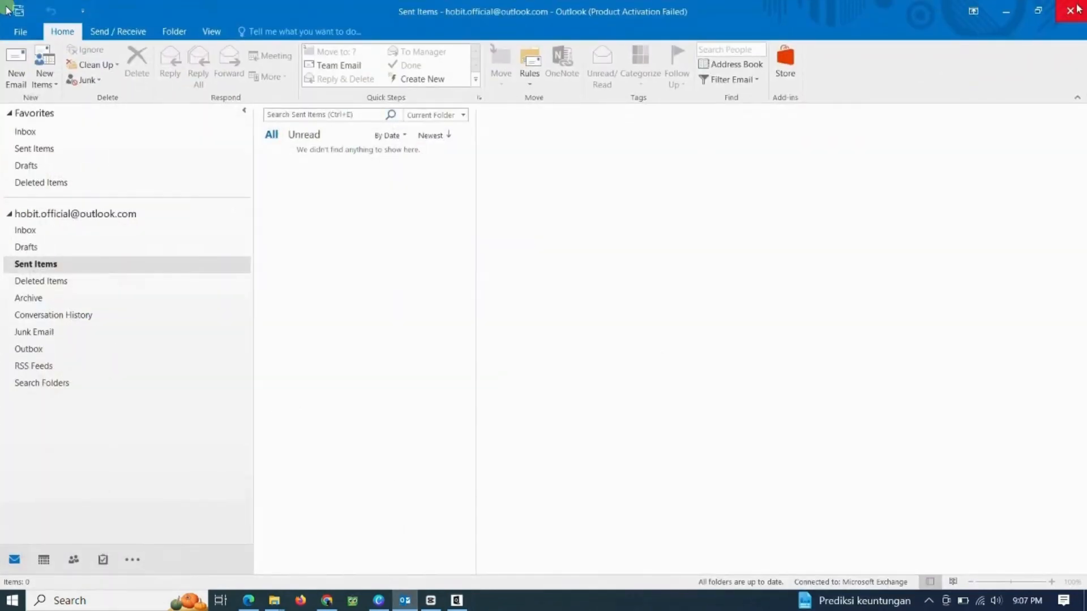
click(430, 600)
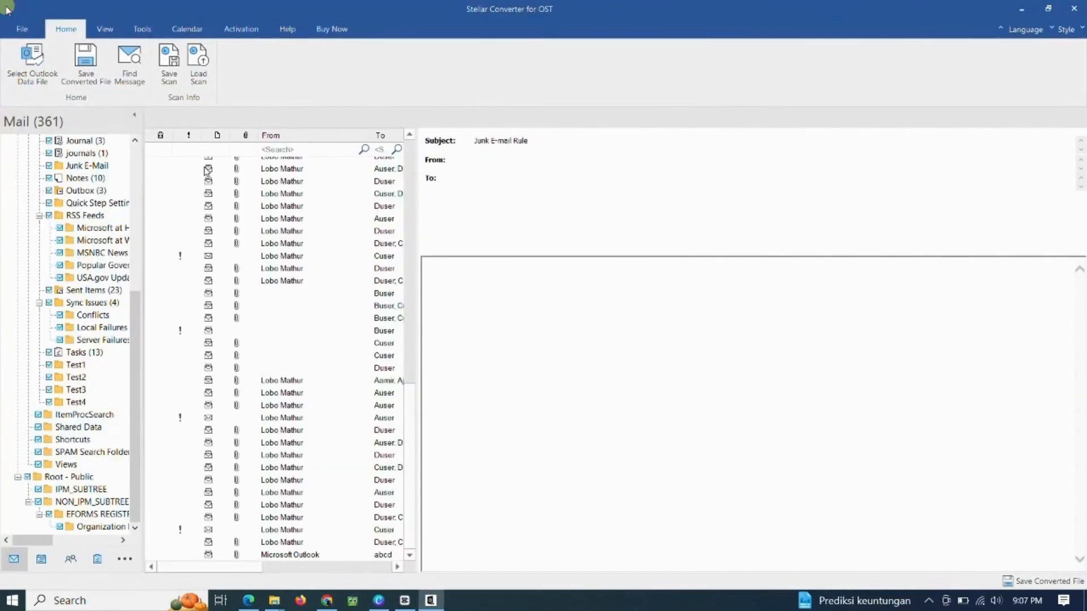
Save the converted mailbox as PST into D:\#SAMPLE and acknowledge Saving Complete
click(86, 66)
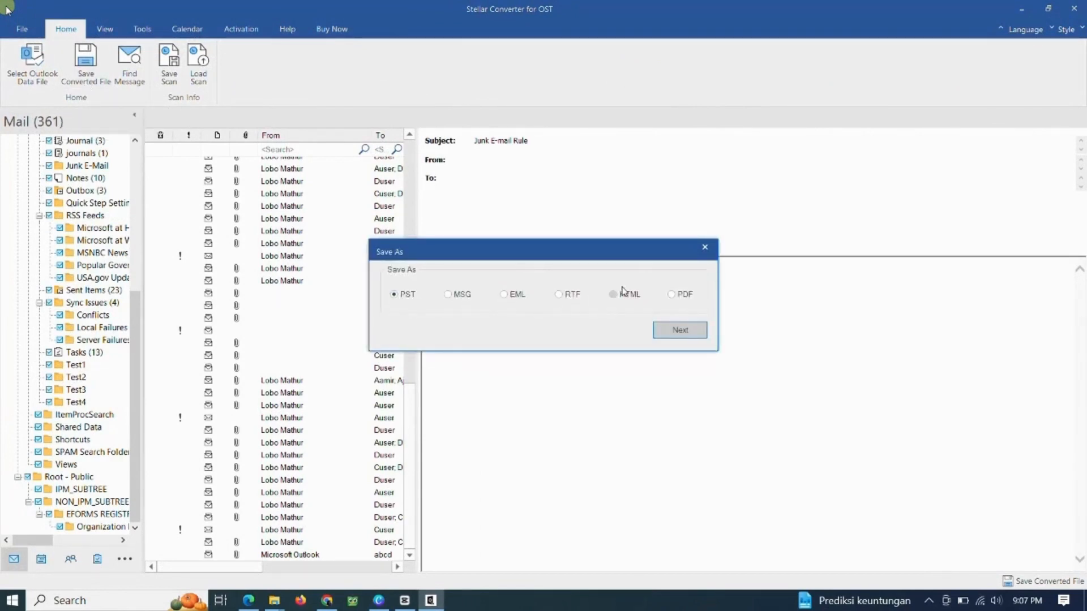
mouse_move(886, 394)
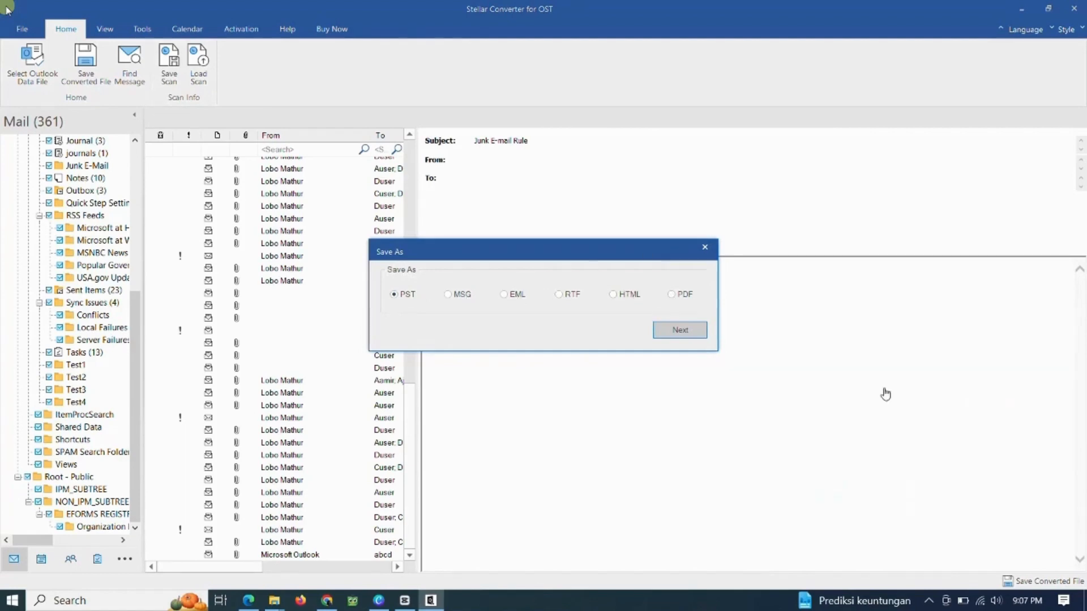
mouse_move(567, 326)
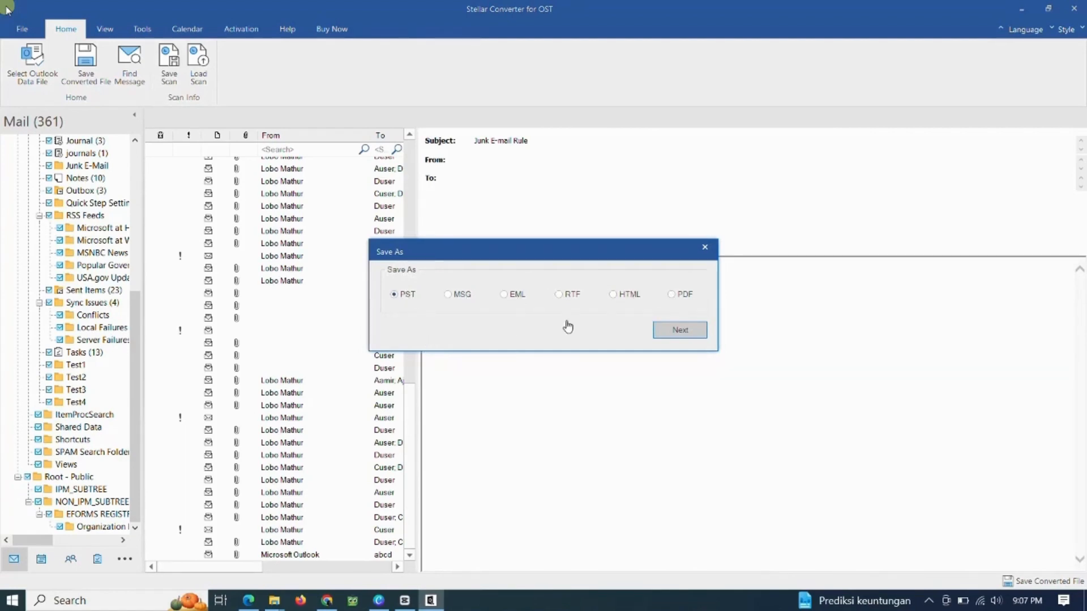
mouse_move(679, 329)
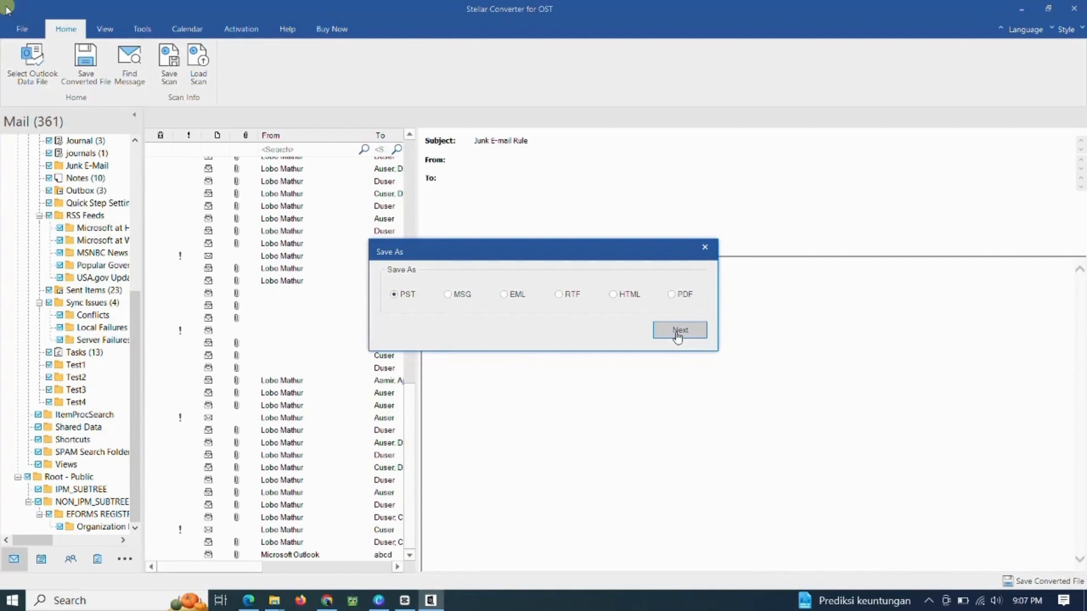
click(678, 329)
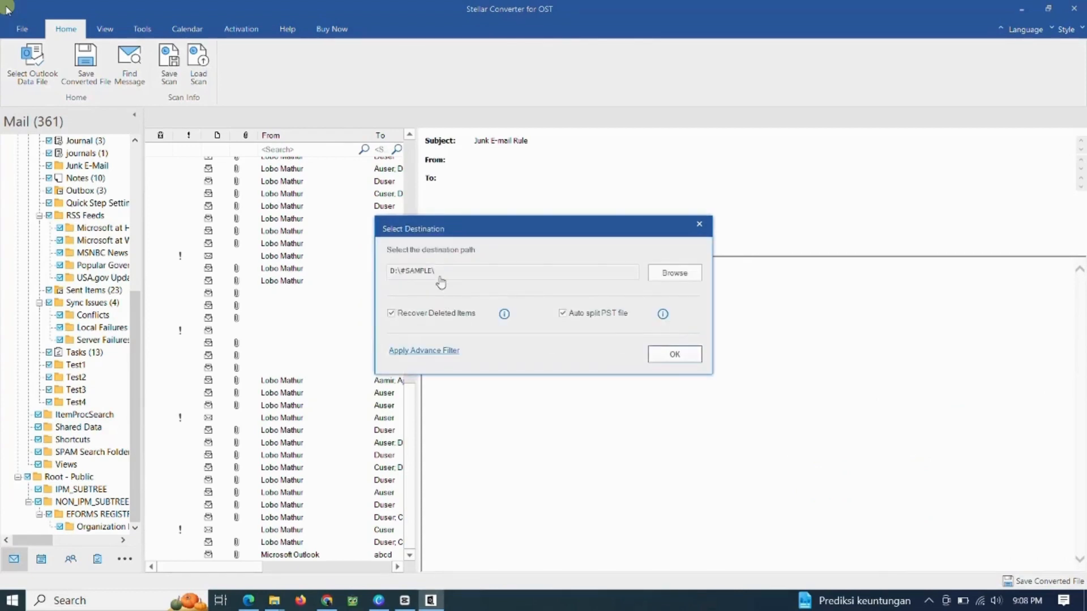
click(673, 273)
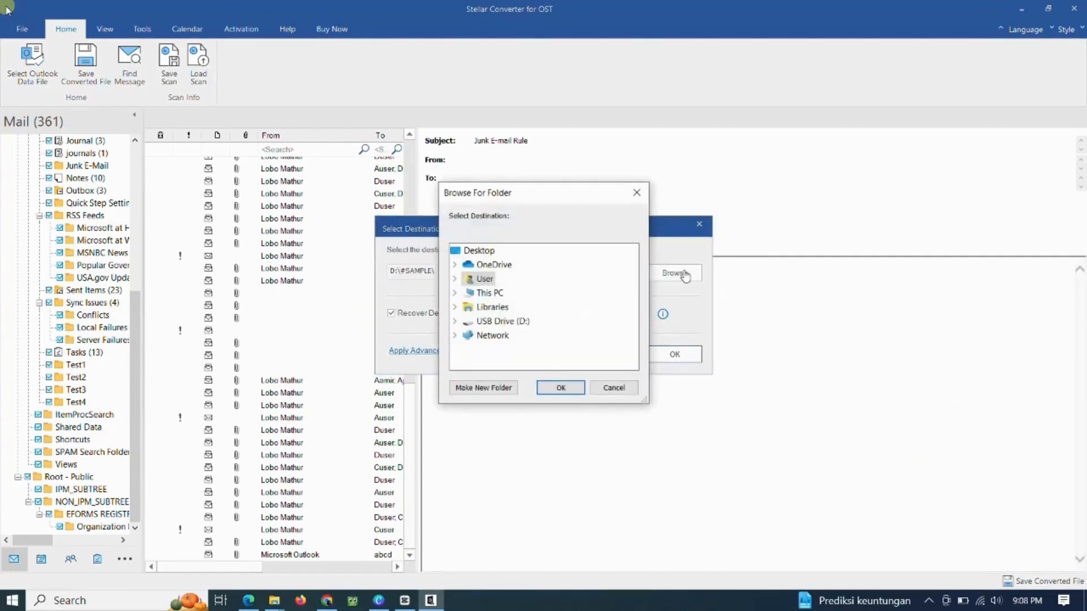
click(613, 388)
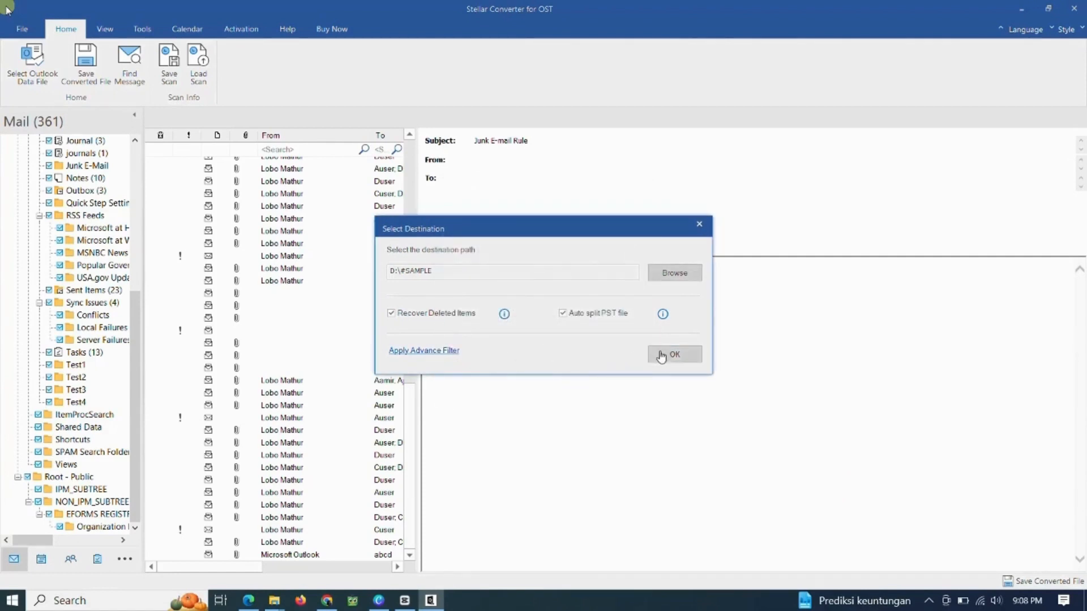
click(674, 354)
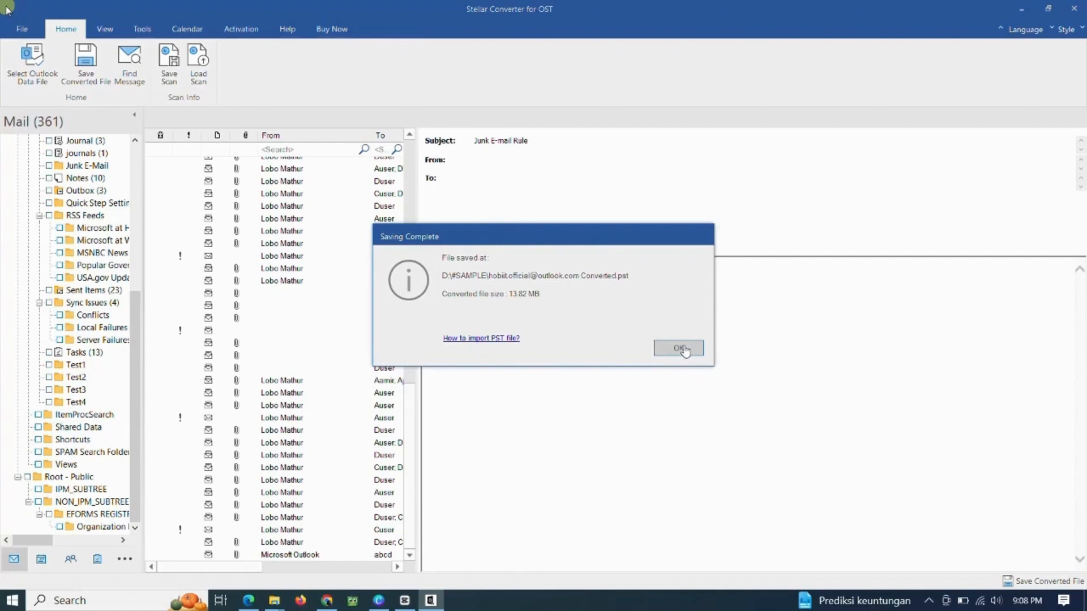
click(679, 348)
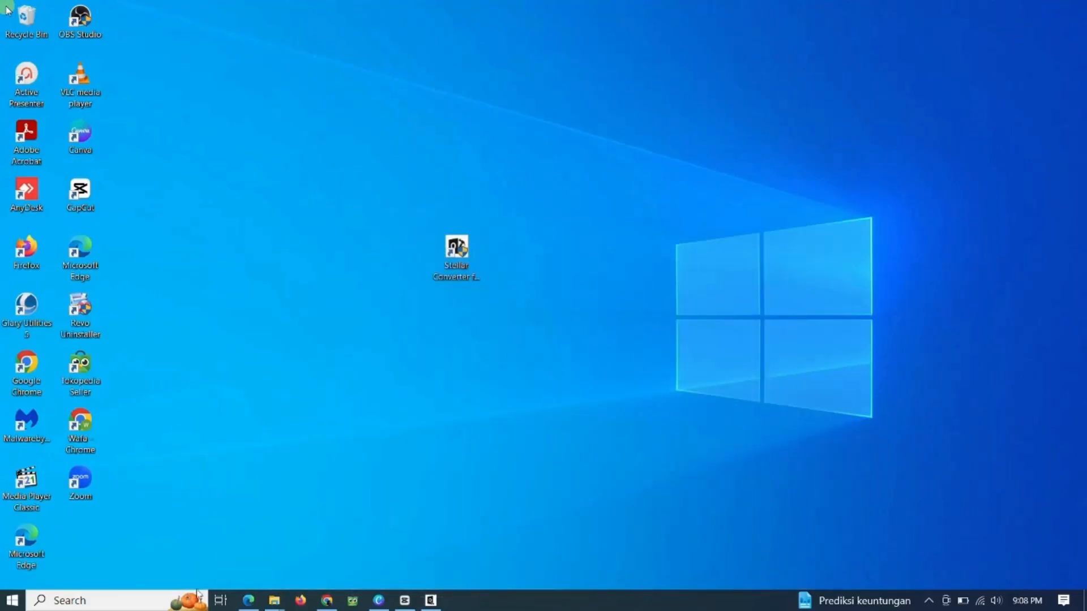
mouse_move(11, 600)
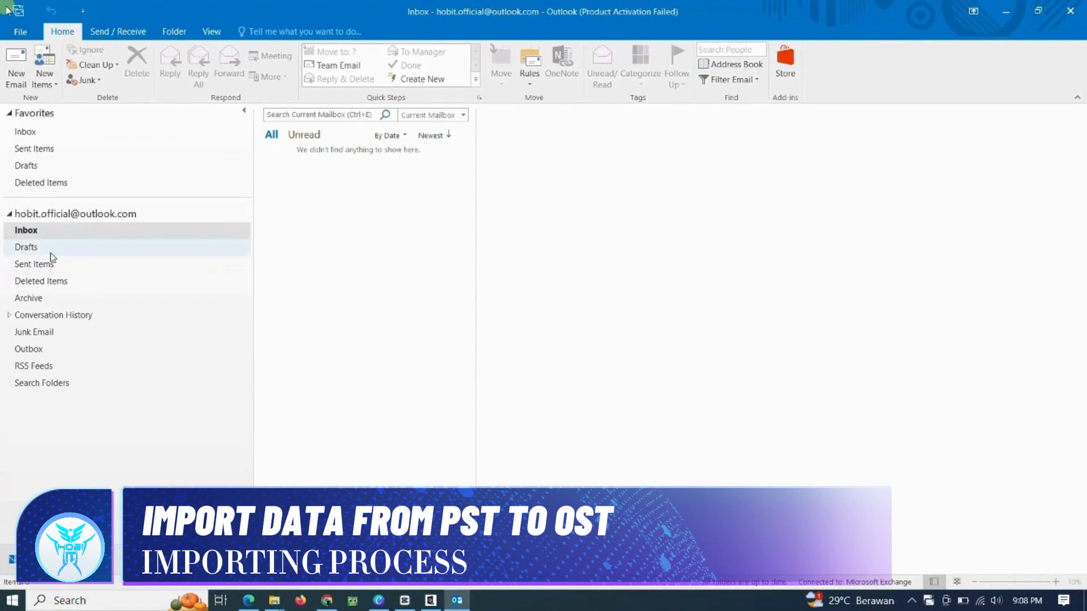
Show Outlook's backstage Open & Export page from the Deleted Items folder
click(42, 281)
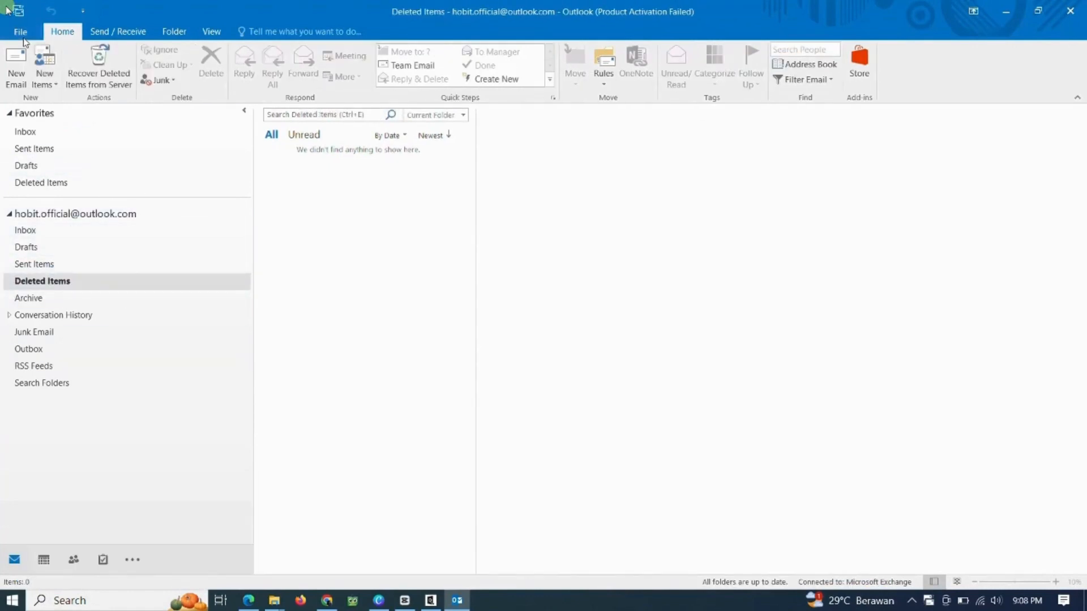
click(20, 31)
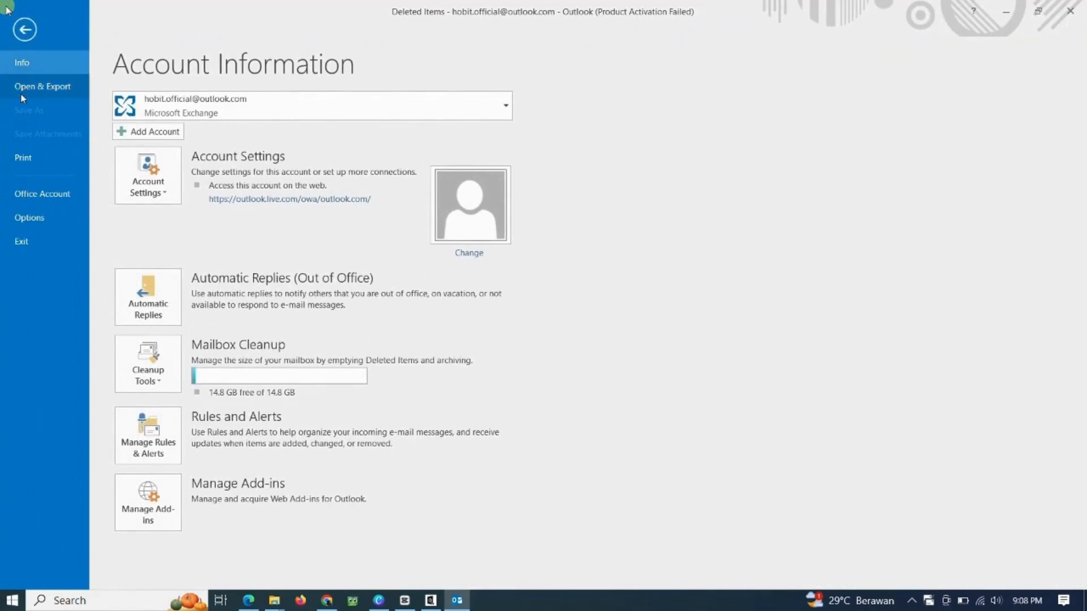
mouse_move(25, 177)
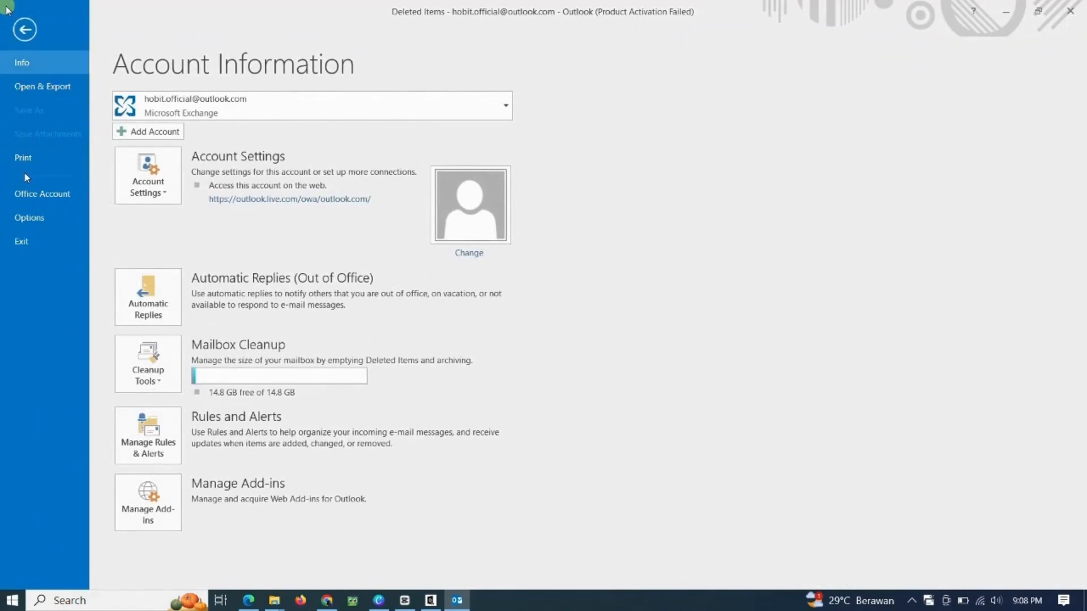
mouse_move(41, 86)
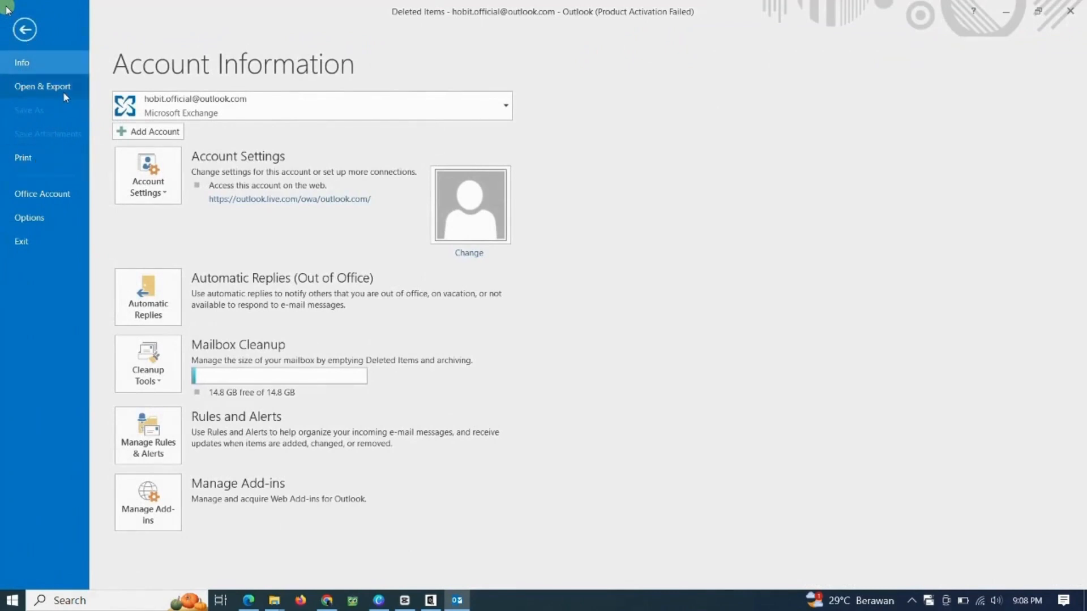
click(42, 86)
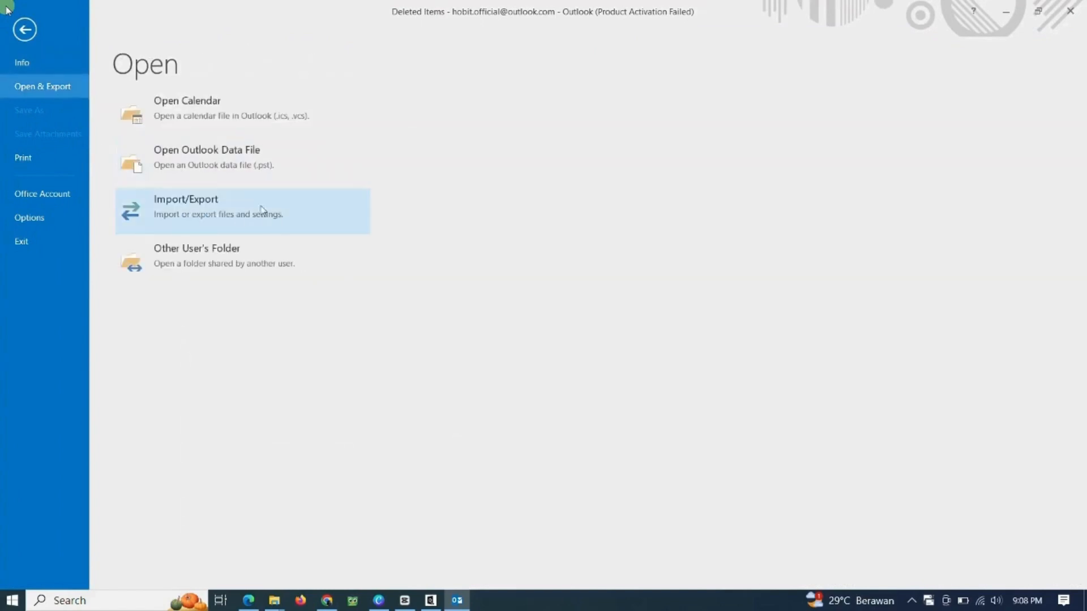
mouse_move(202, 212)
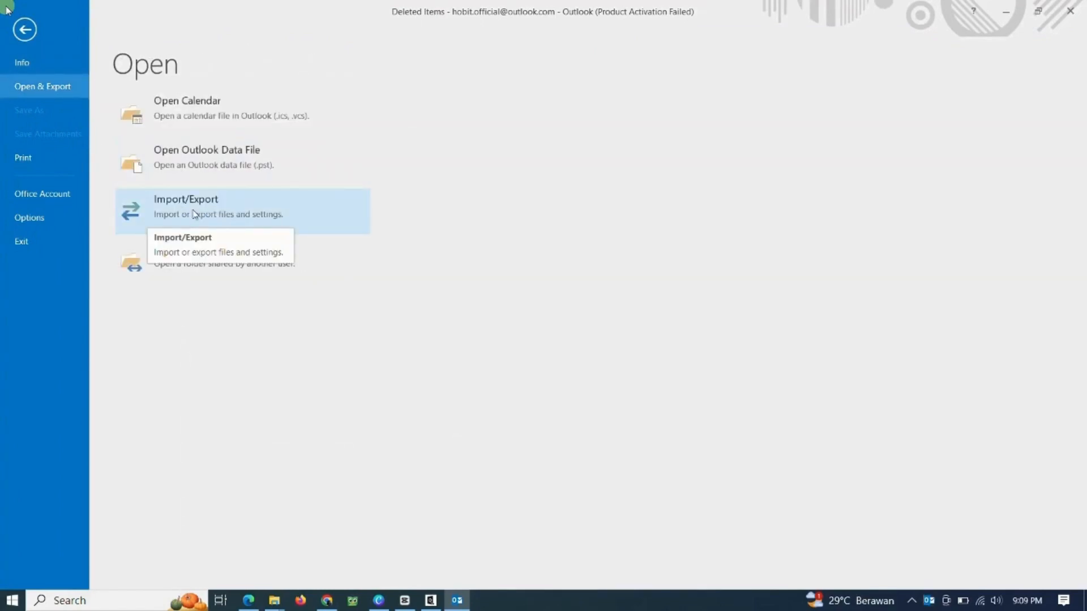
Launch the Import/Export wizard and continue with 'Import from another program or file'
click(184, 199)
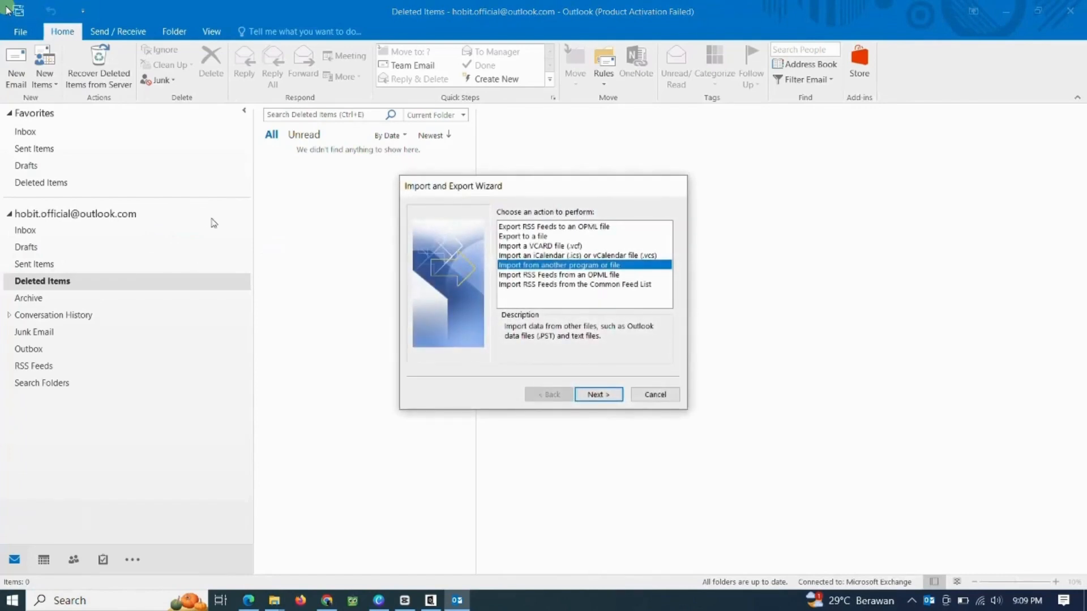
mouse_move(532, 242)
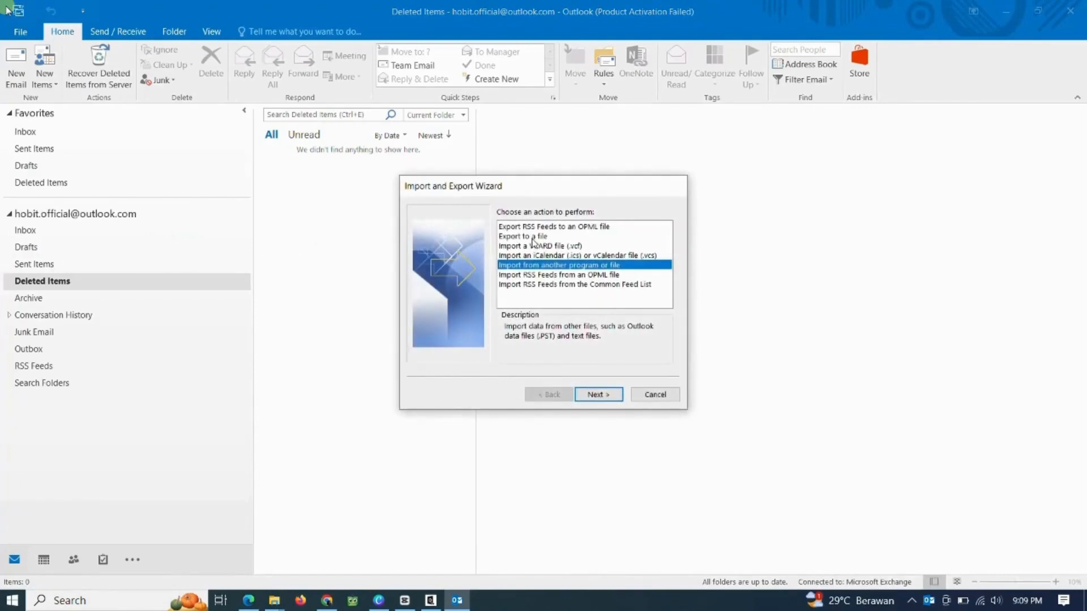
mouse_move(560, 213)
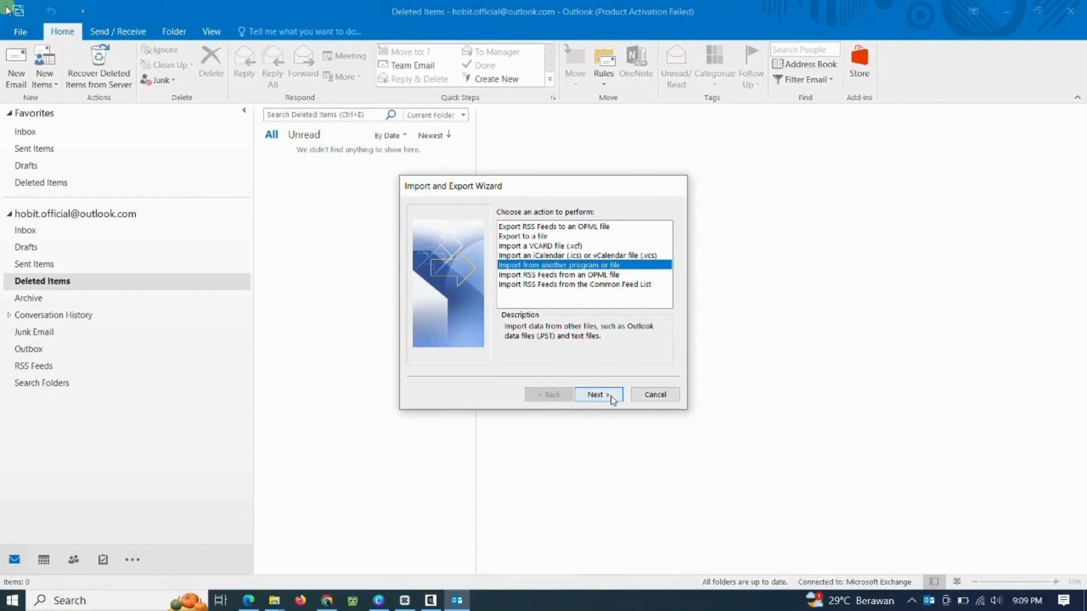
click(598, 394)
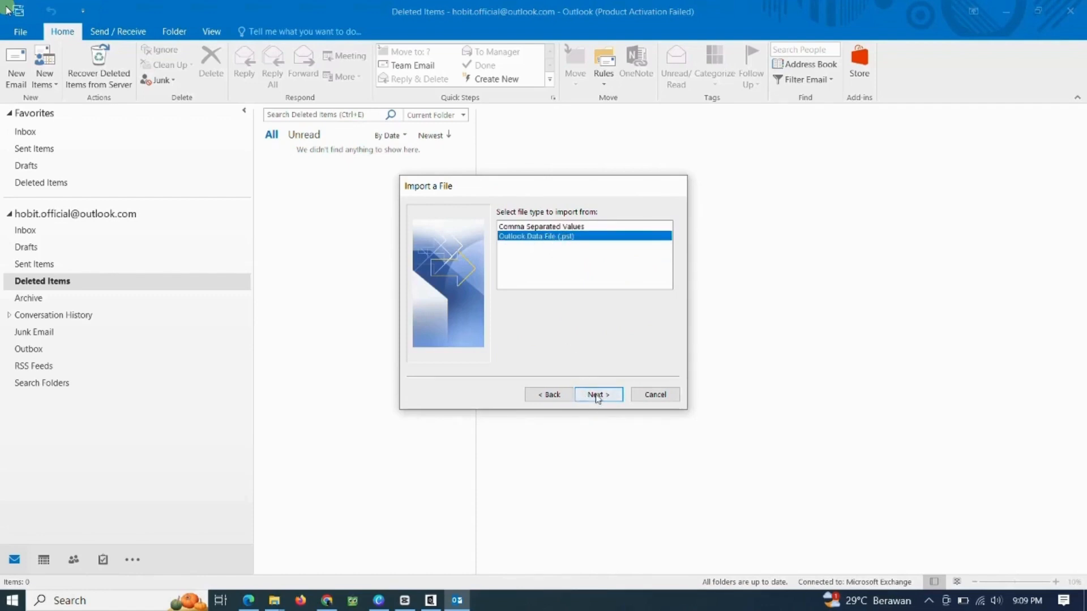
click(598, 394)
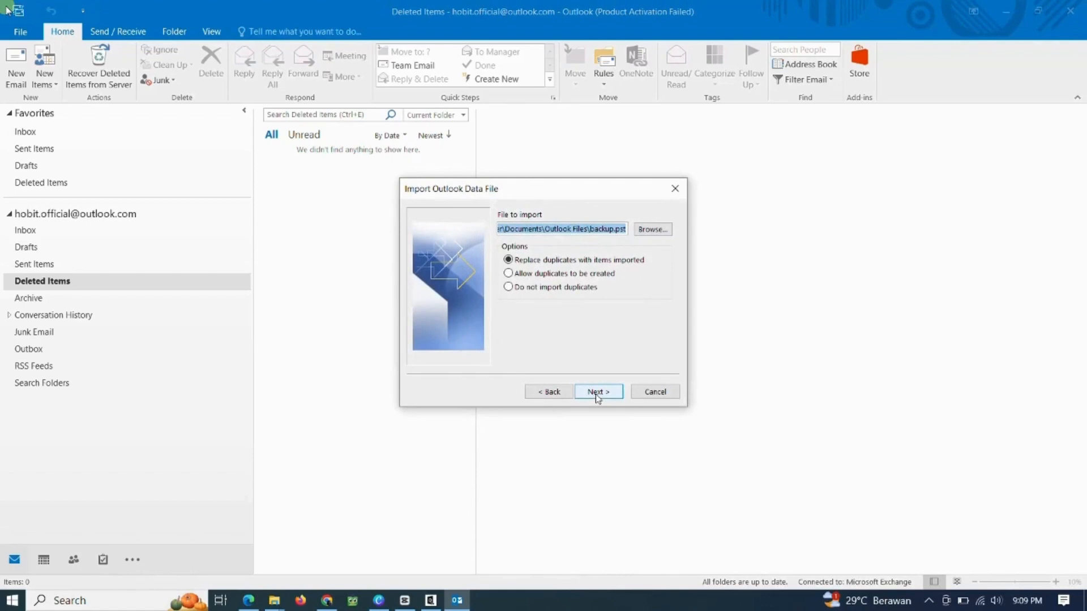
click(651, 228)
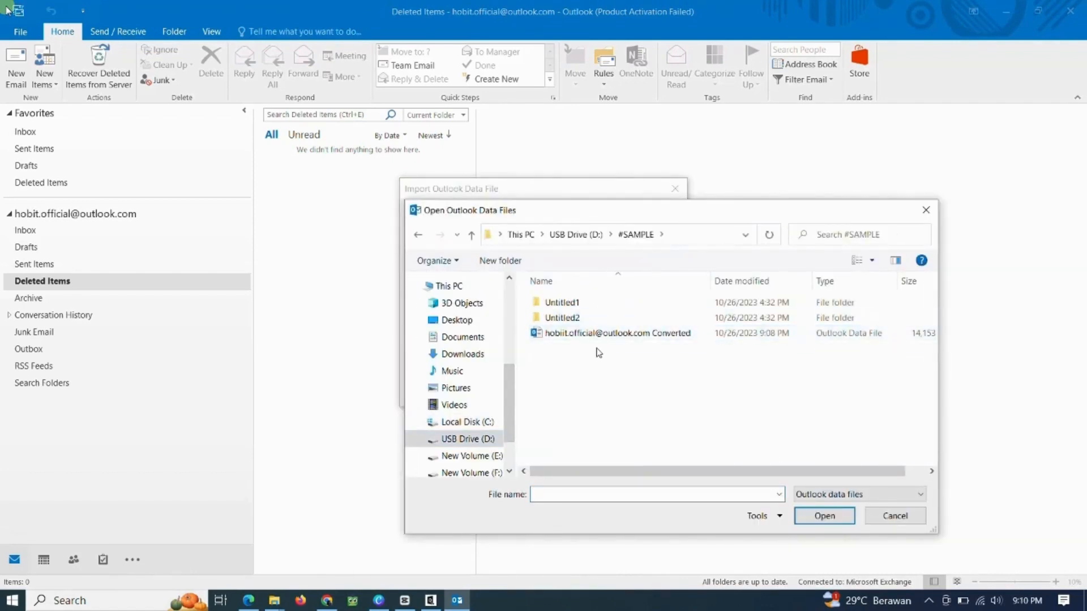
click(617, 332)
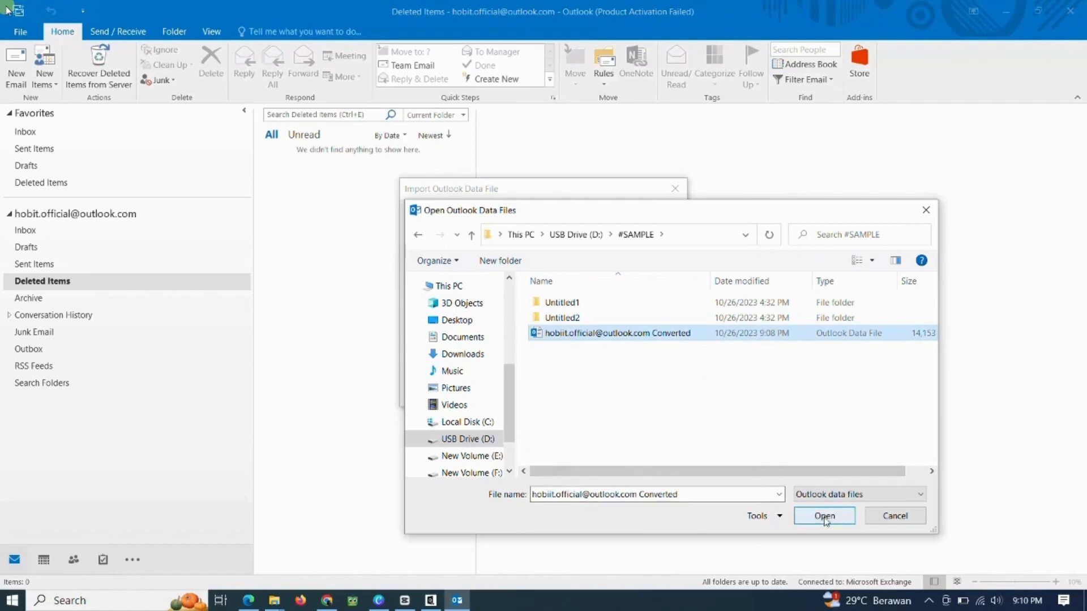
click(825, 516)
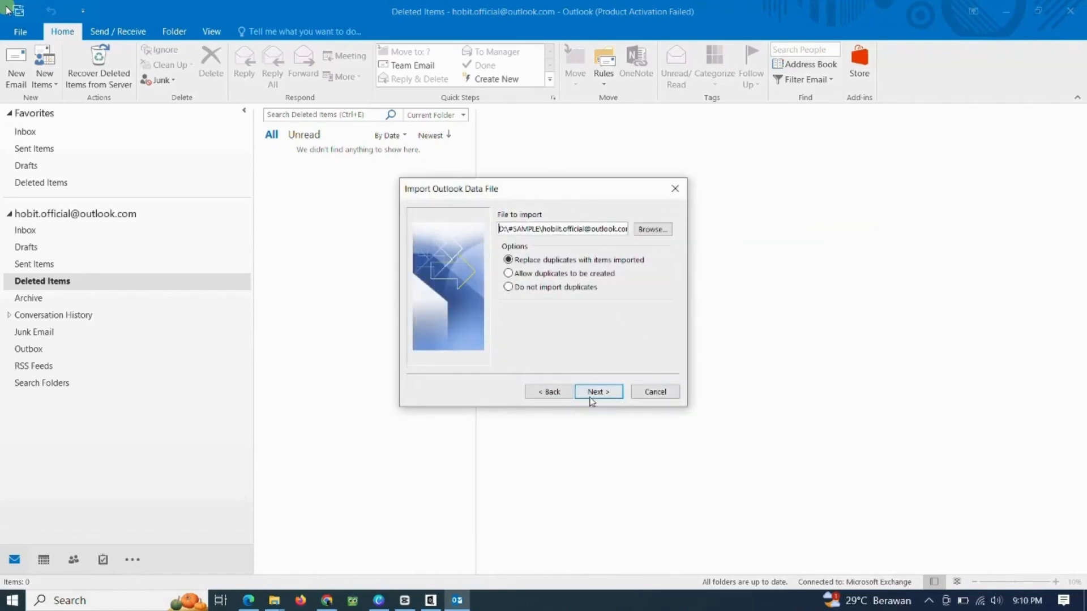
Proceed to the folder selection with Include subfolders and the account's matching folders kept
click(598, 392)
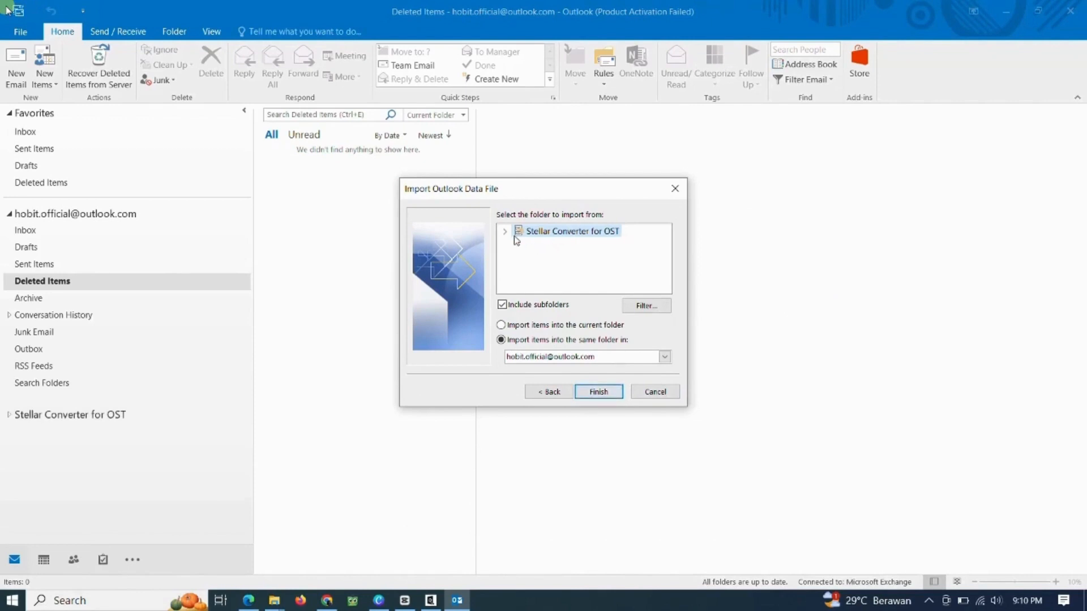
mouse_move(524, 260)
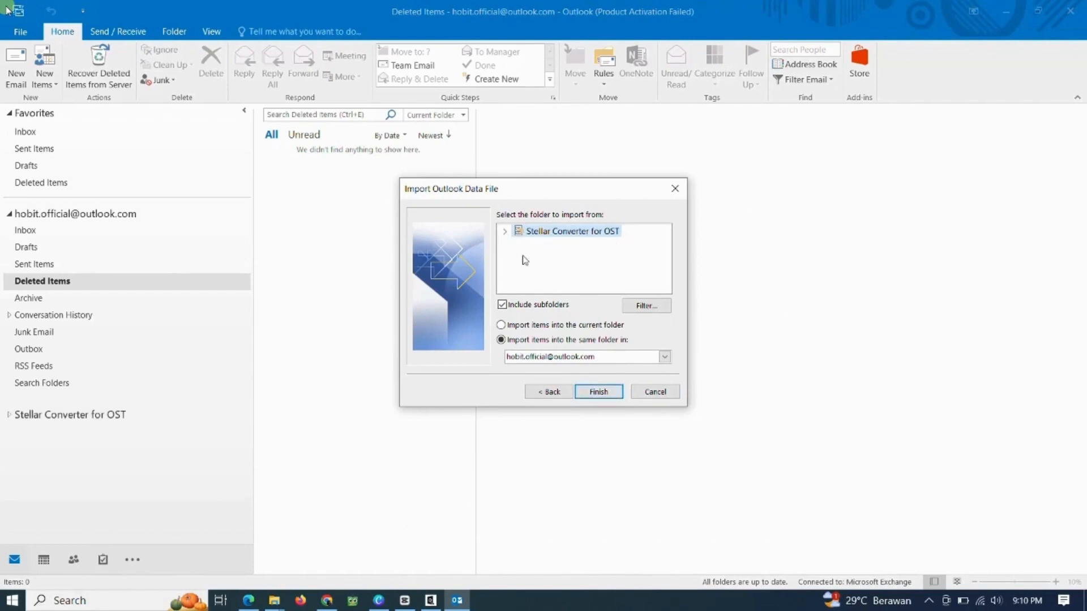
mouse_move(570, 274)
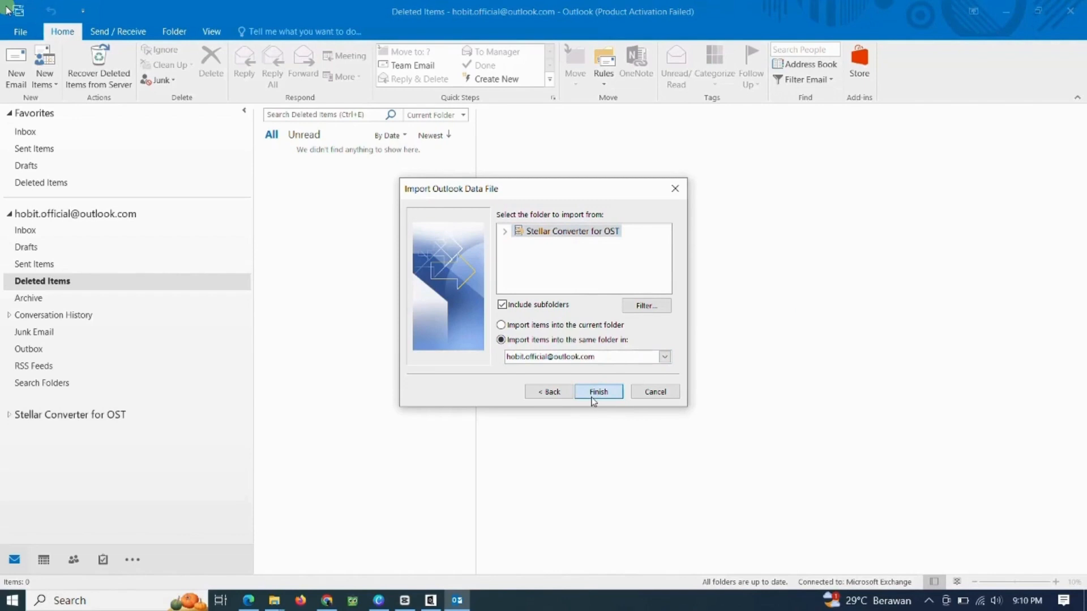
Finish the import and review the imported mail in Inbox, Drafts, Deleted Items, Sent Items and Junk Email
click(597, 392)
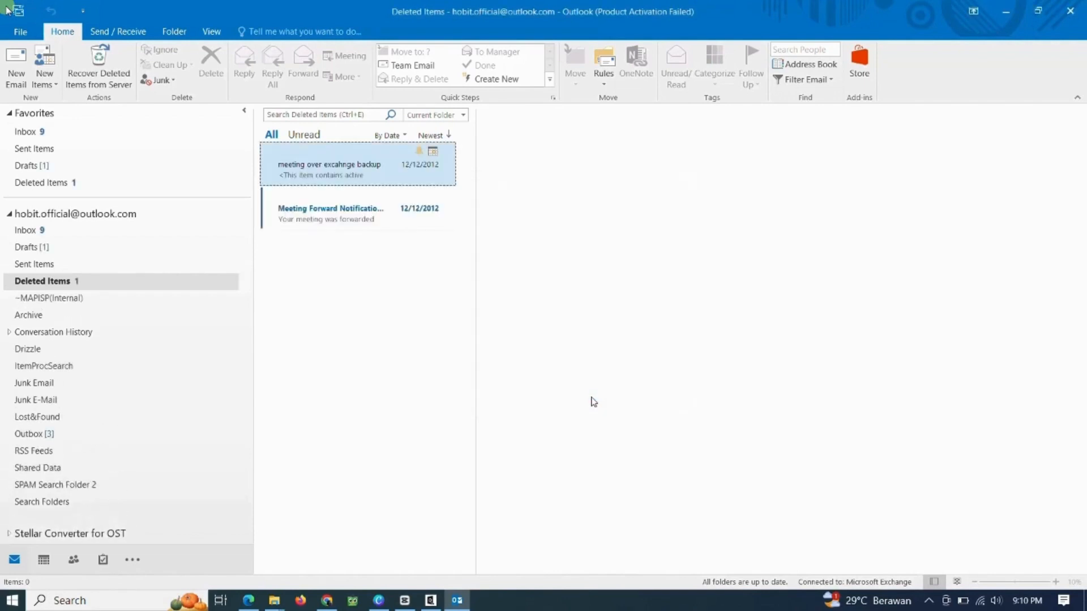
click(330, 164)
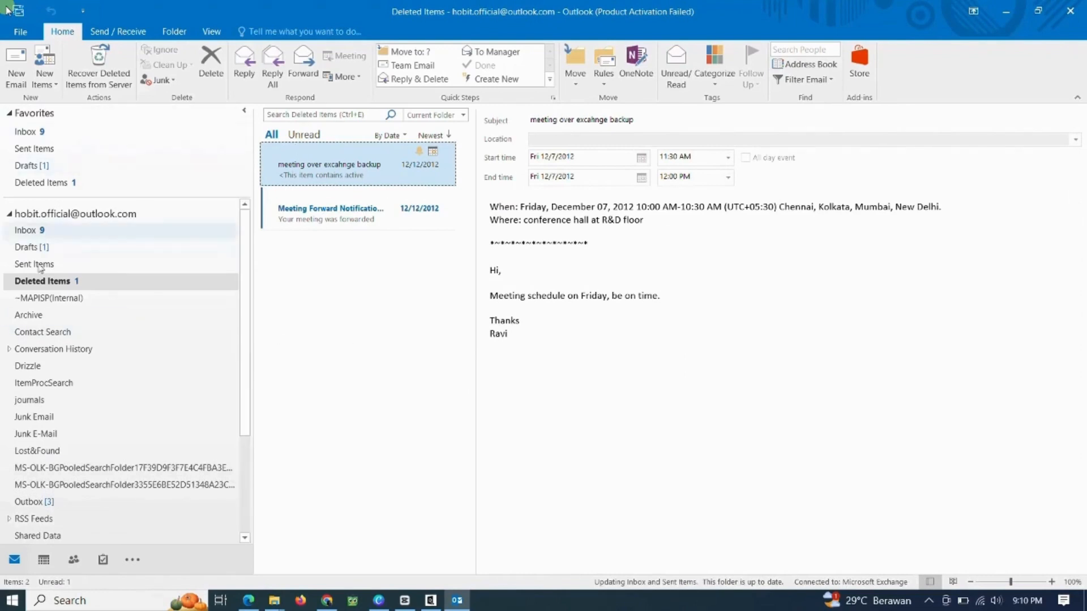
click(27, 131)
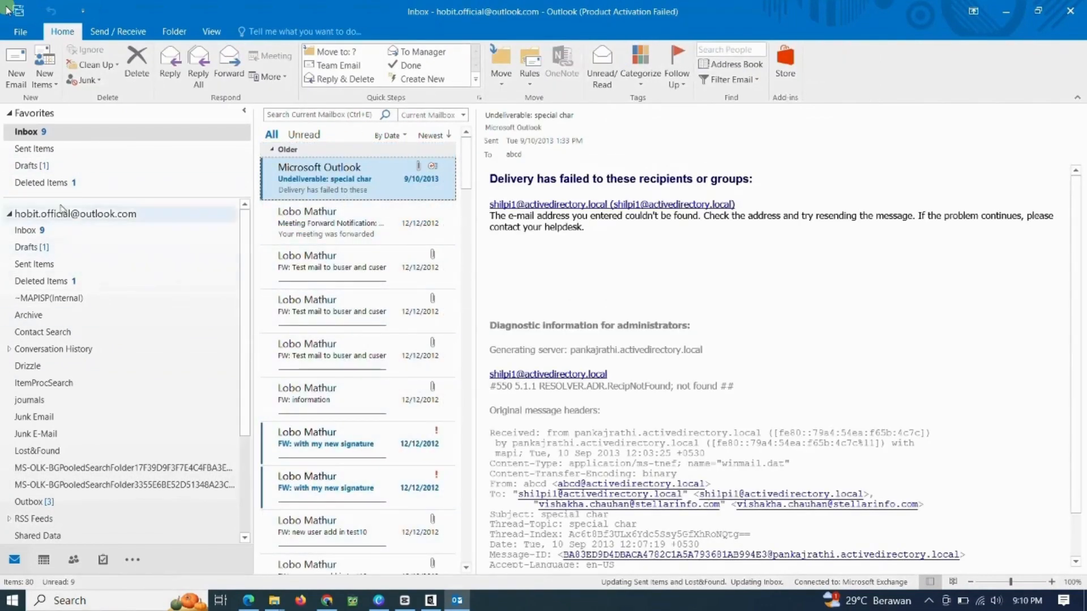
click(32, 165)
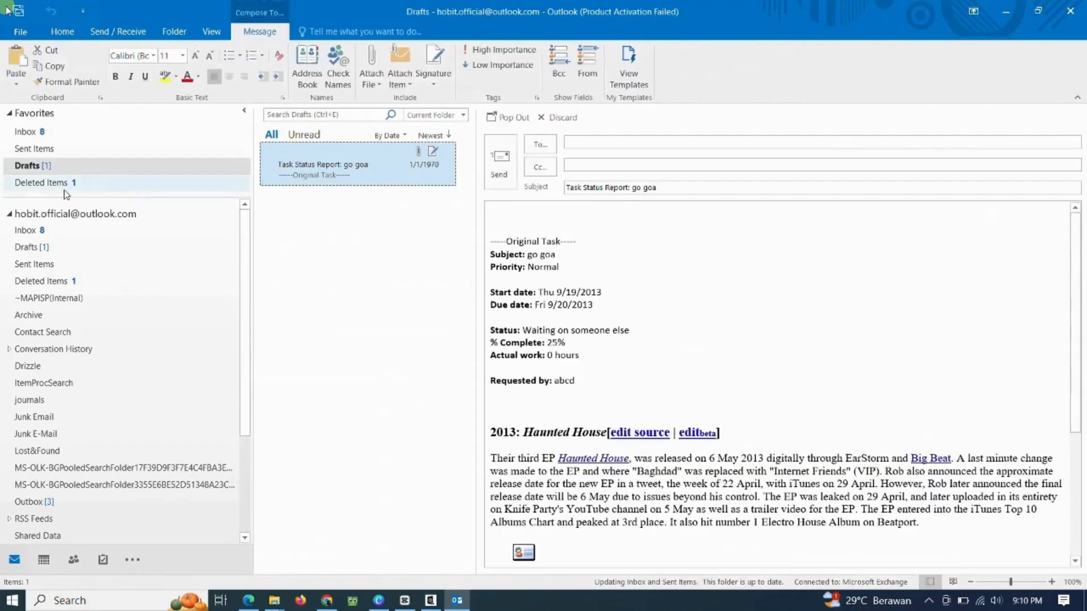
click(43, 183)
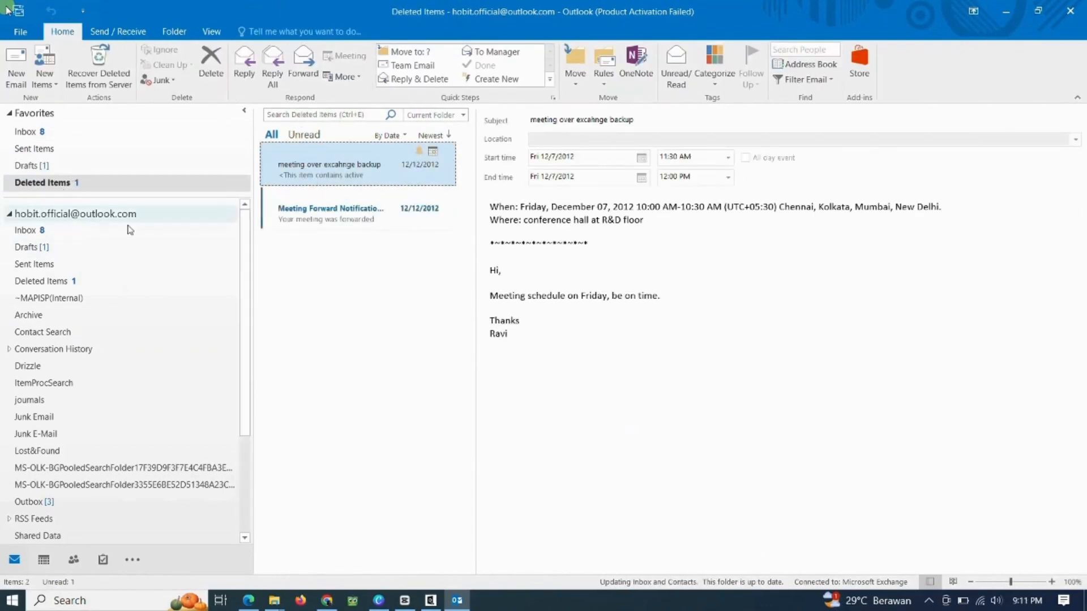
click(28, 247)
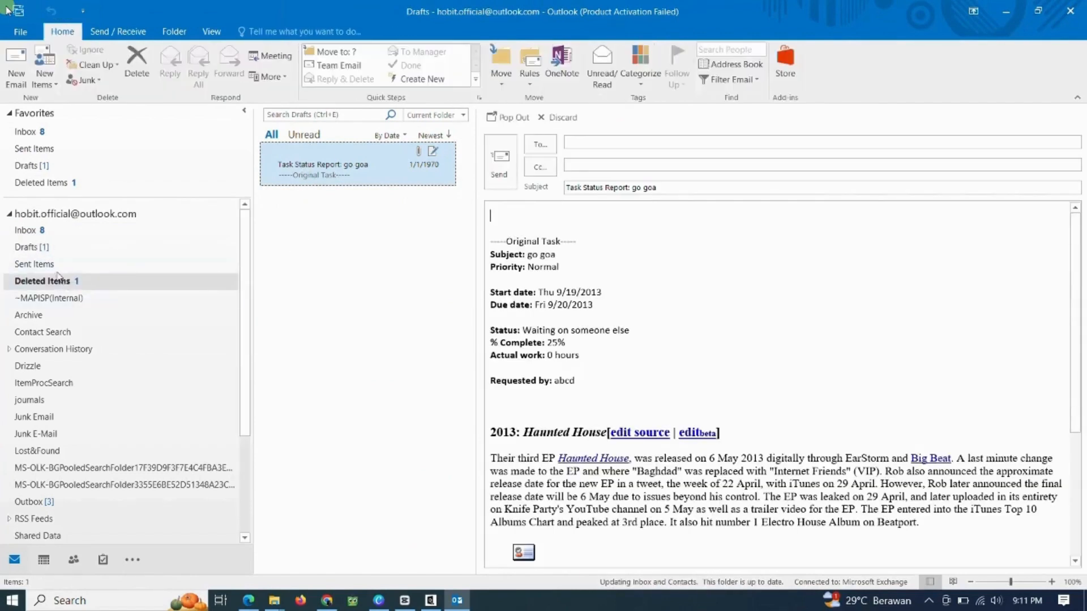
click(35, 264)
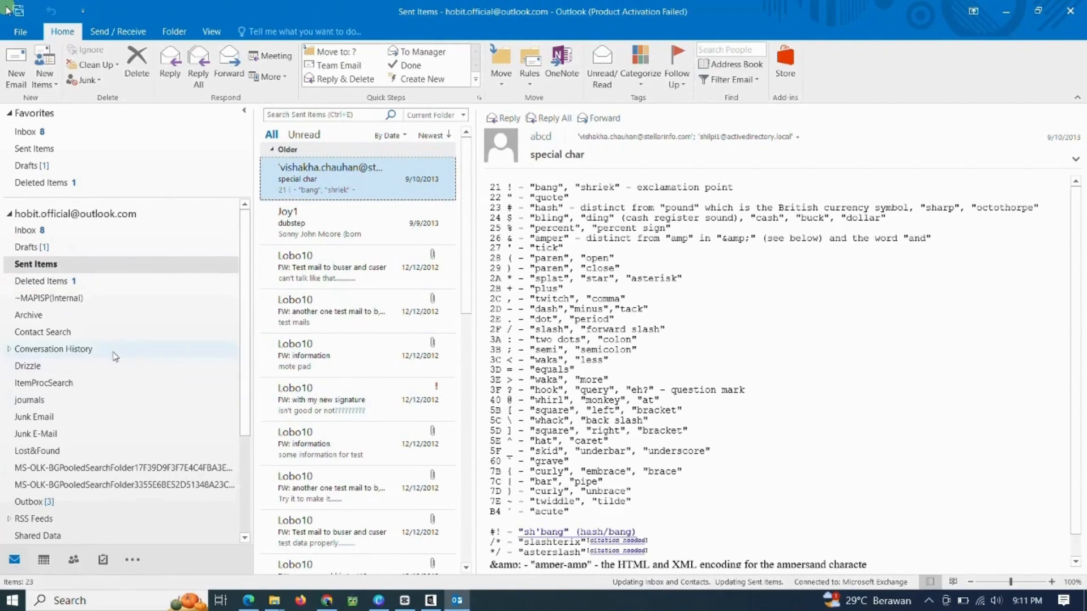
click(36, 416)
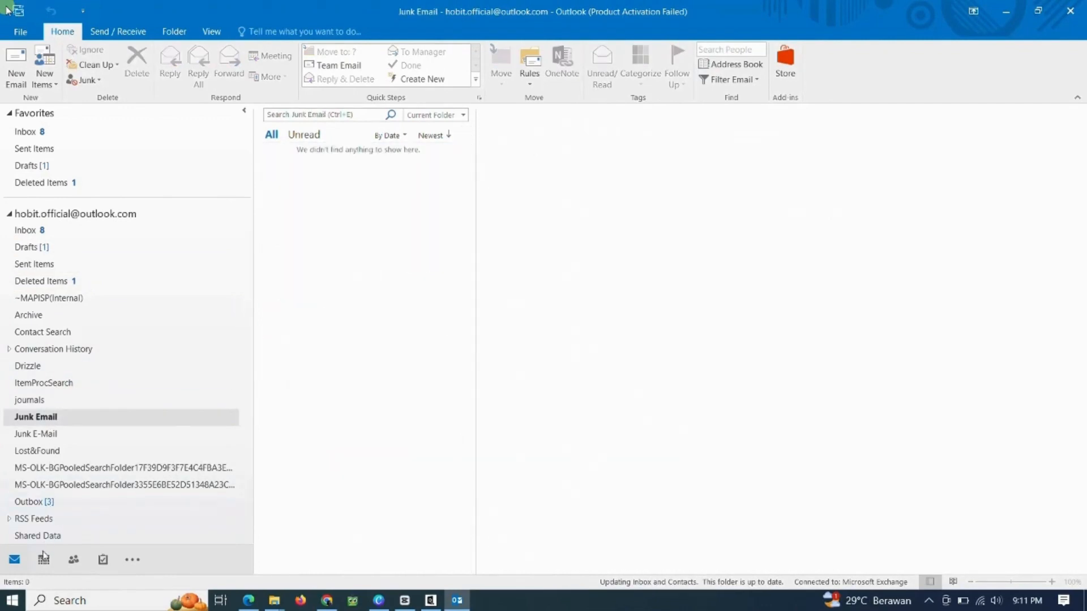
View the Calendar with Birthdays and United States holidays ticked, then move to the People pane
click(43, 560)
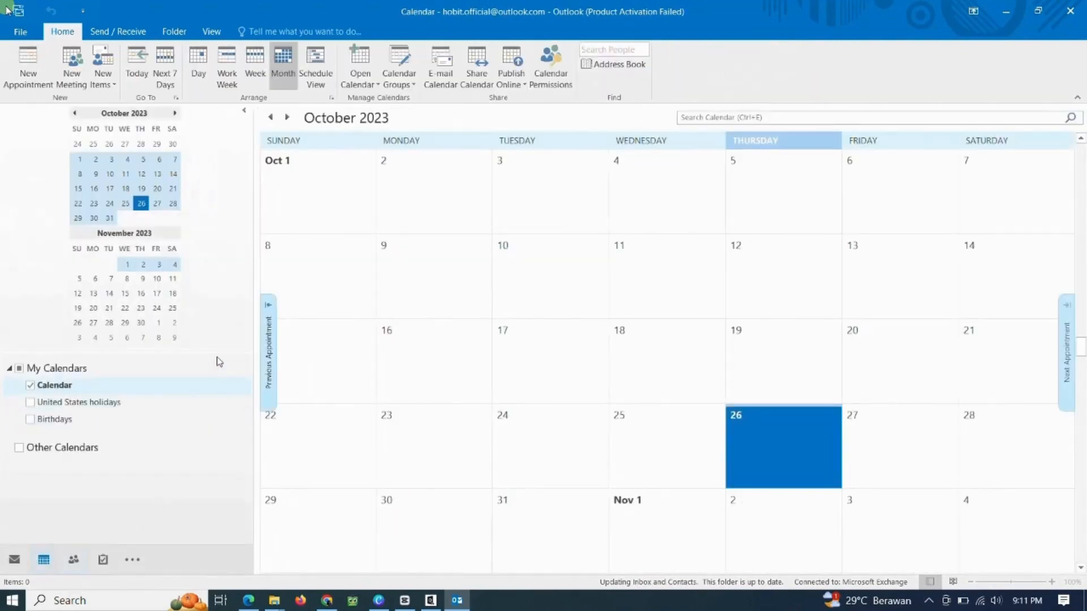
mouse_move(213, 393)
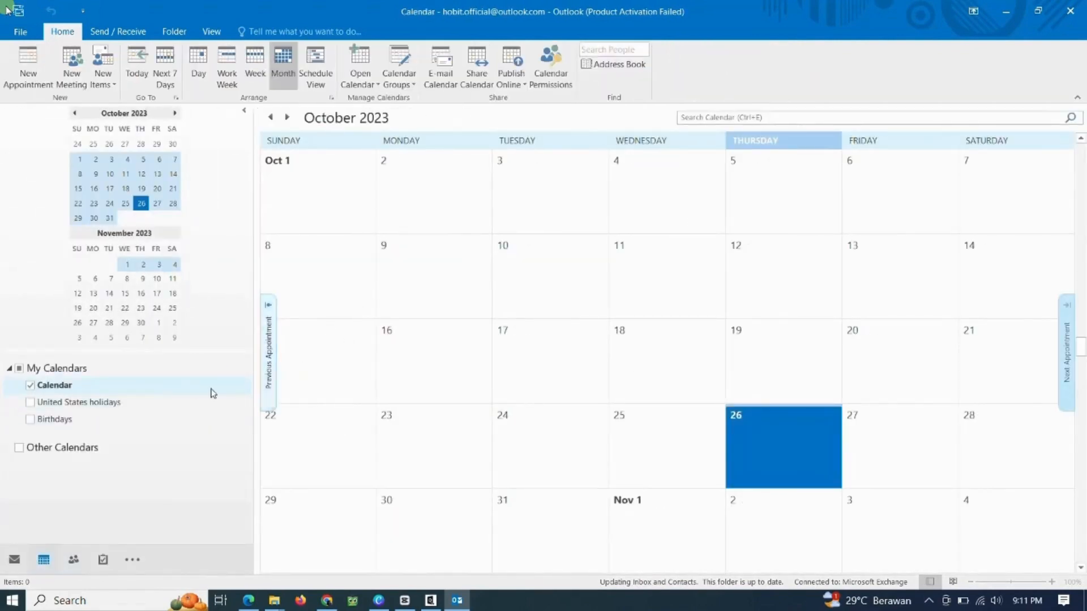
mouse_move(250, 385)
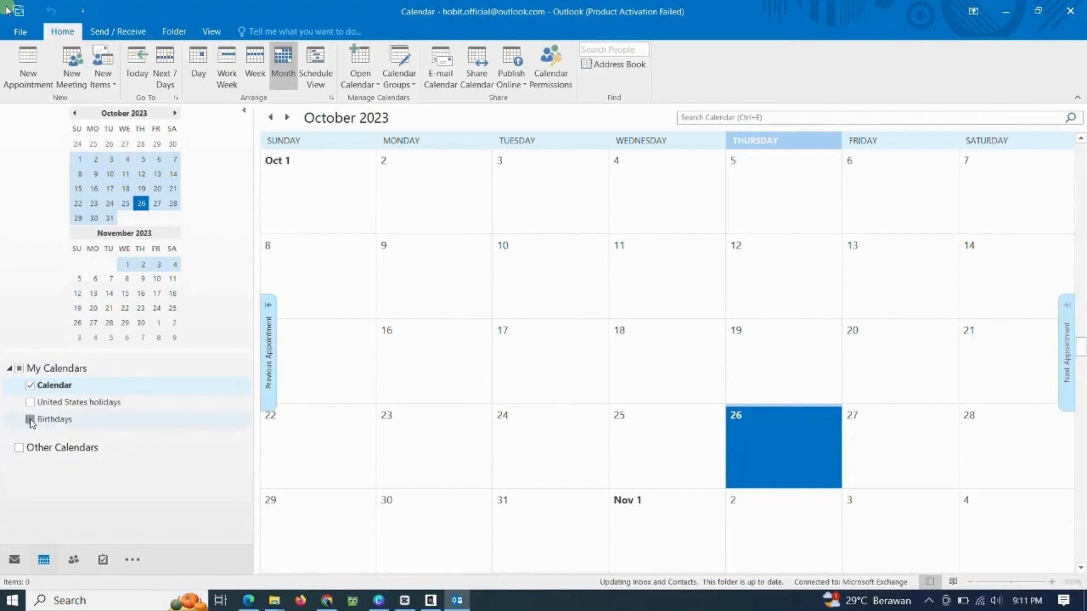
click(30, 421)
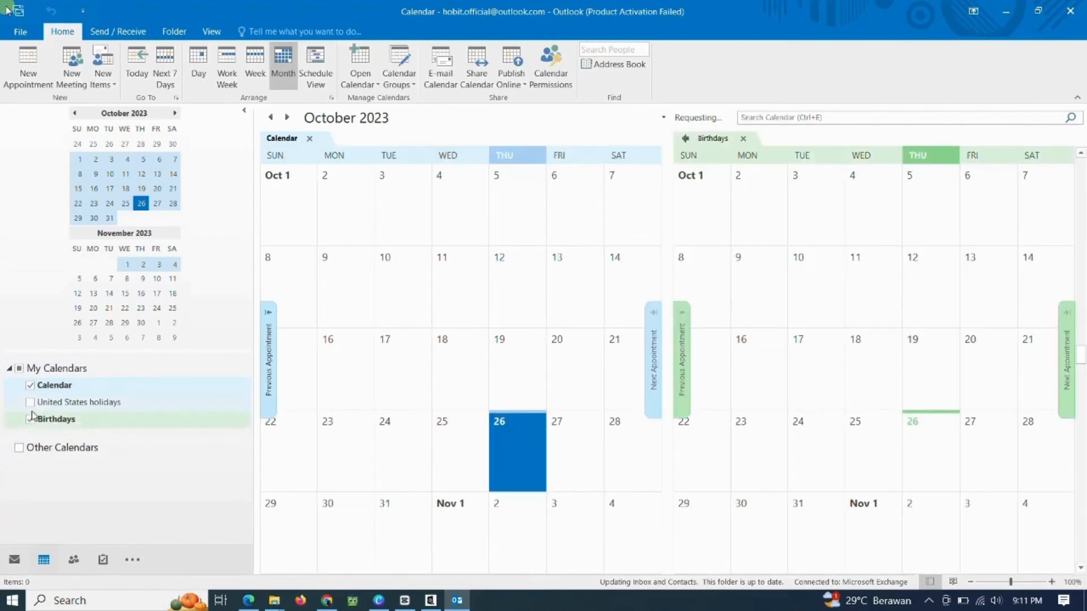
click(31, 402)
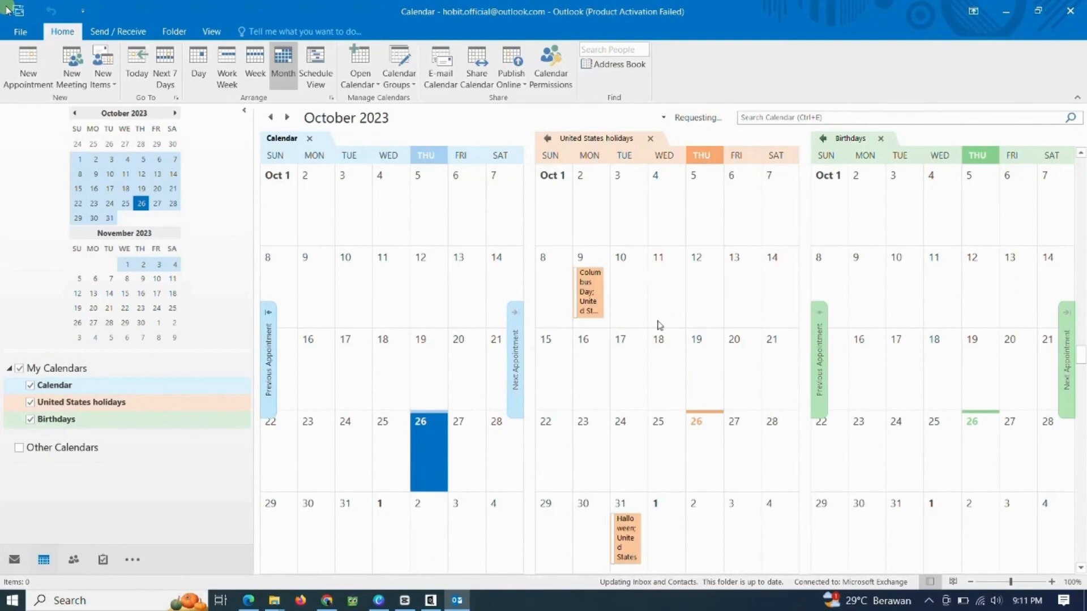
click(73, 560)
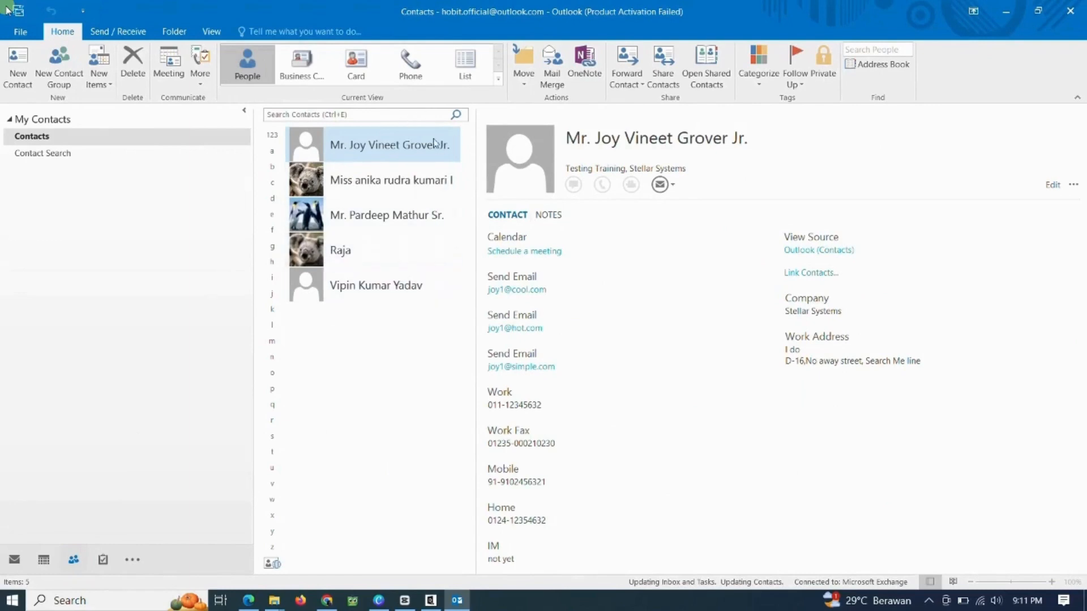
mouse_move(107, 519)
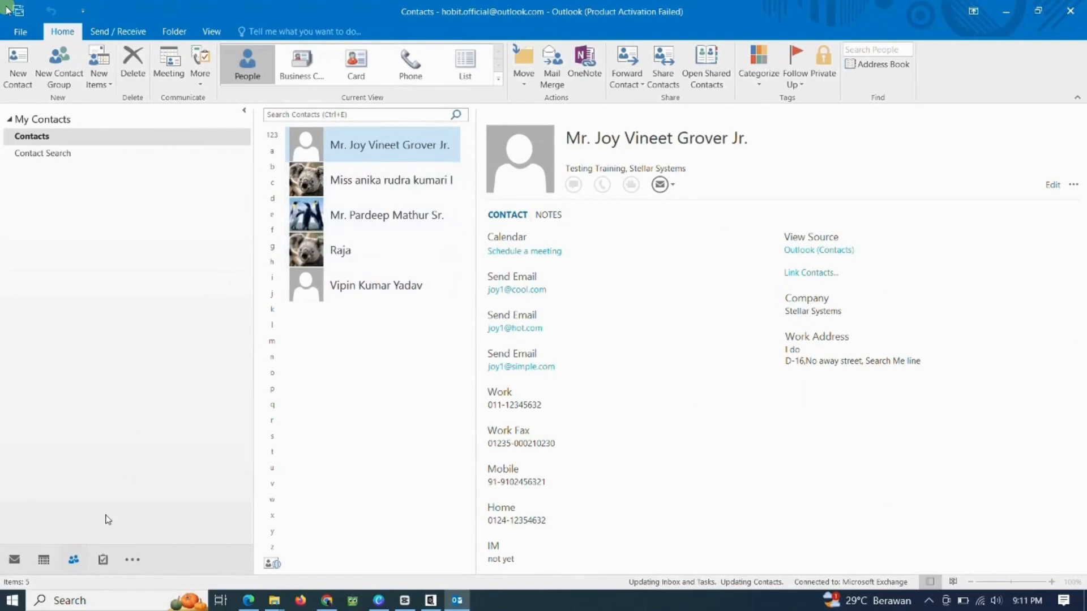
Check the imported tasks in the To-Do List and return to the mail folders
click(102, 559)
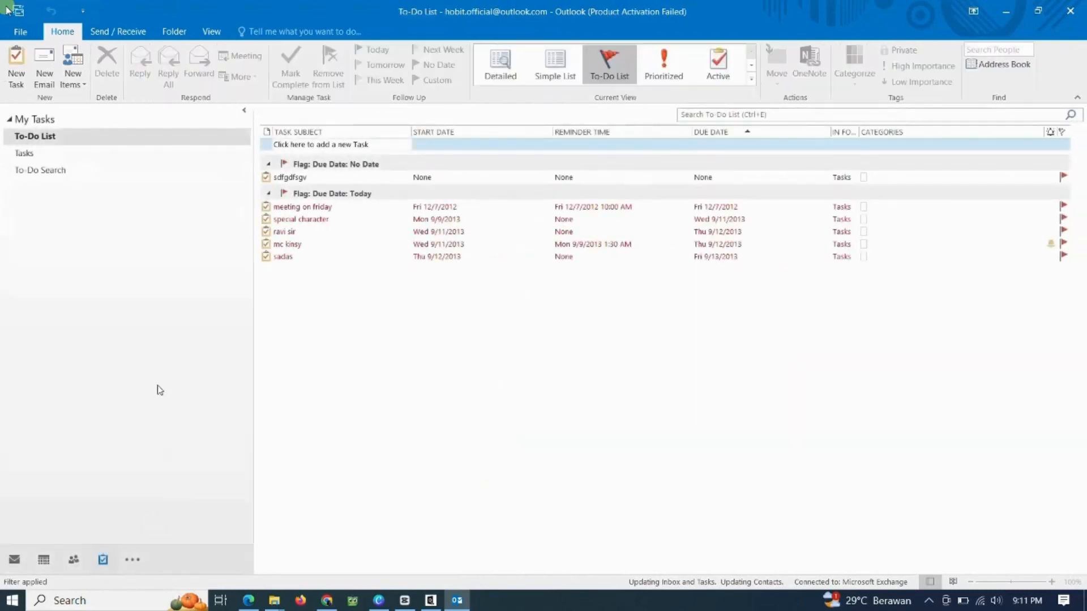
mouse_move(262, 333)
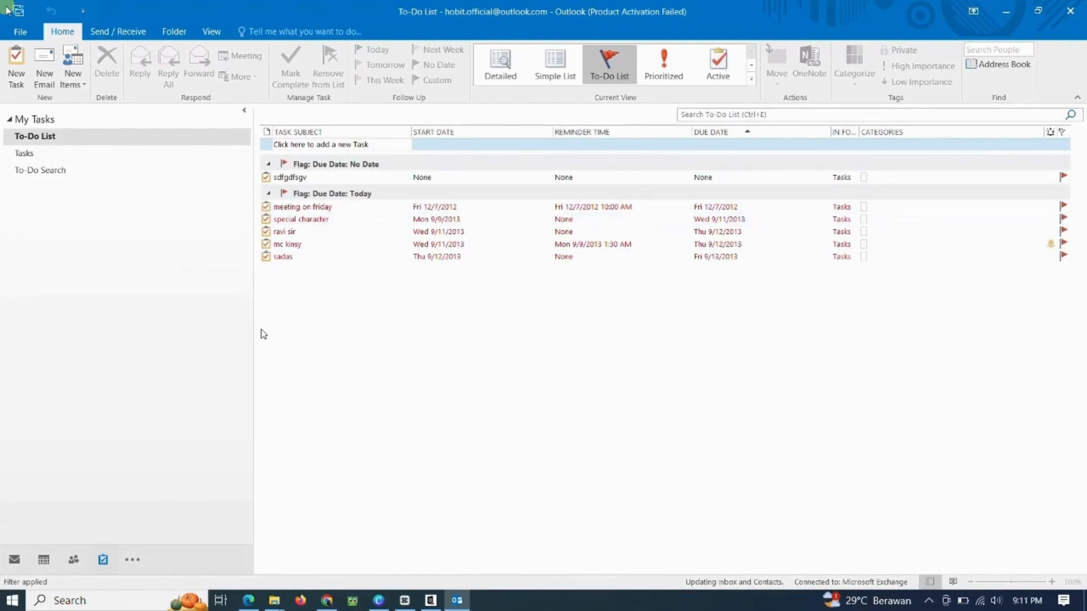
mouse_move(139, 377)
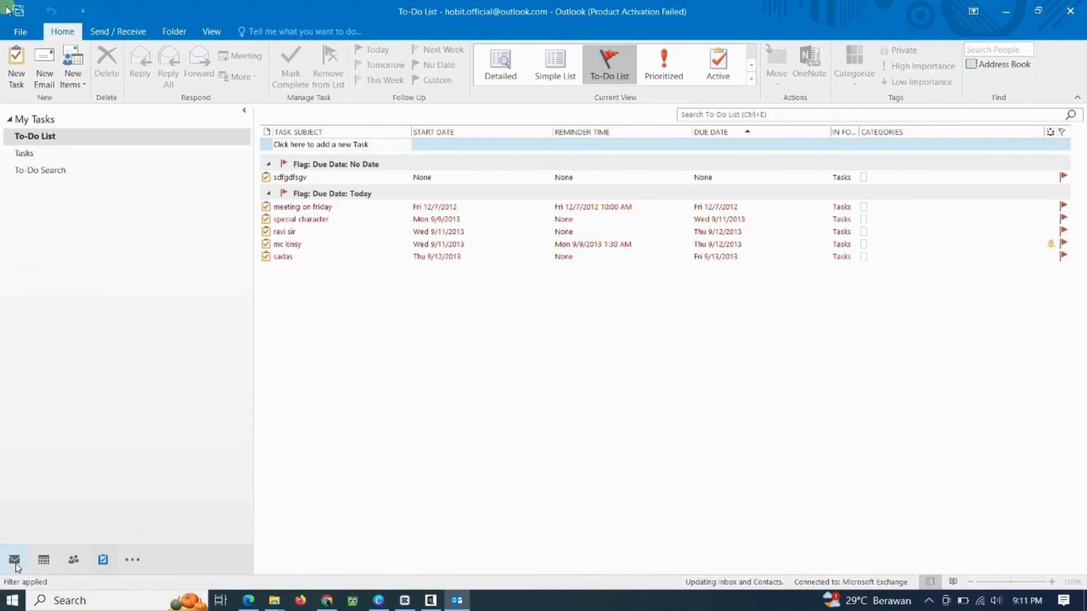
click(13, 560)
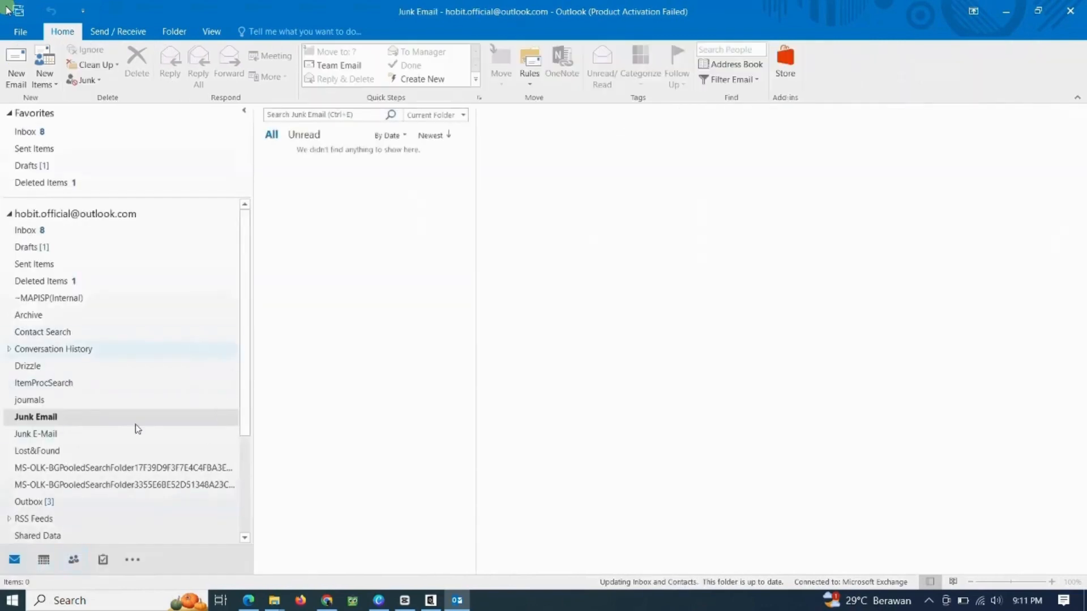